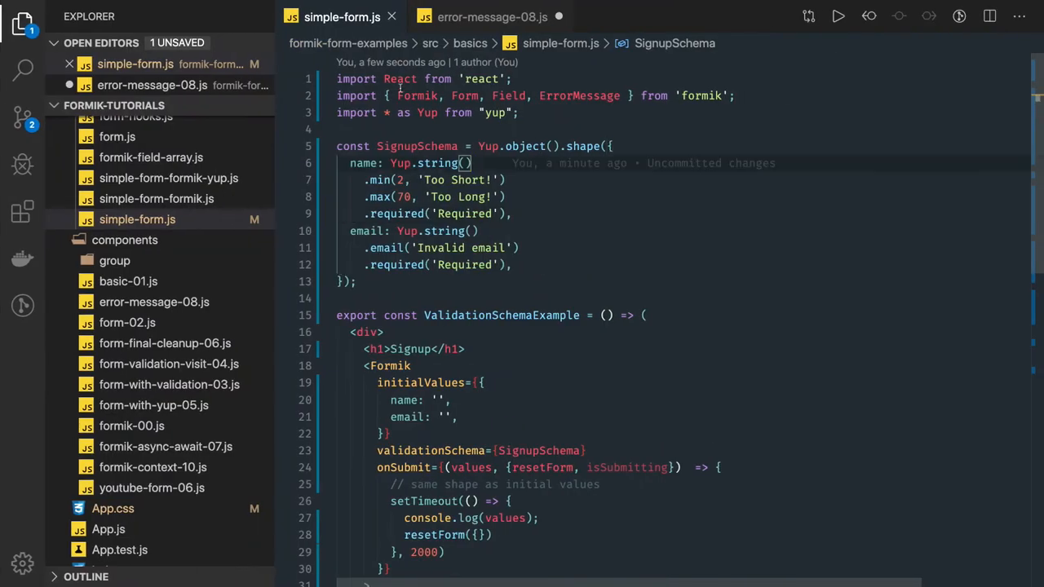
# Step: Give ValidationSchemaExample a props parameter and set initial name and email to props.name and props.email
pyautogui.click(465, 95)
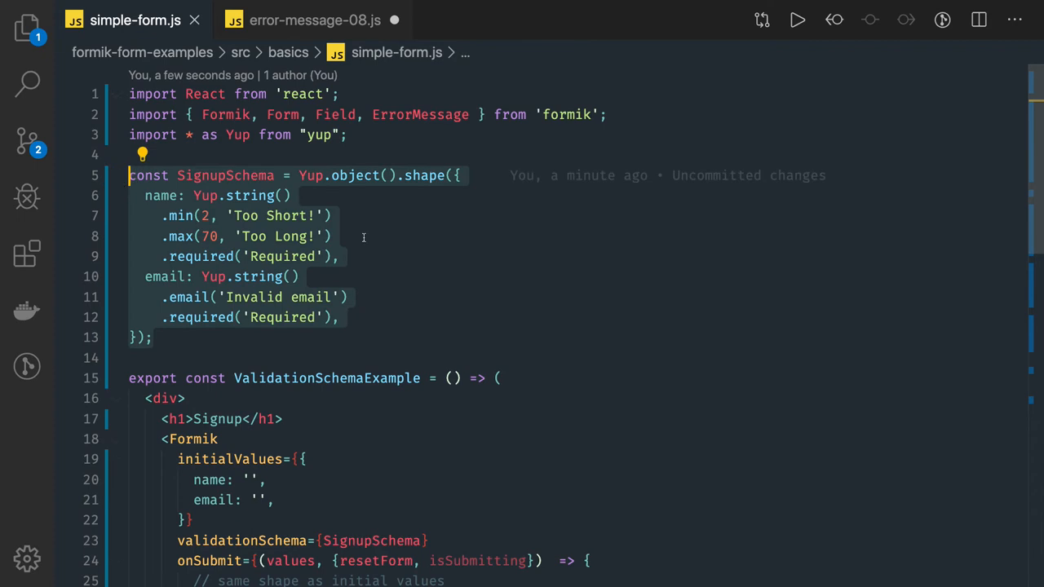
pyautogui.scroll(-3)
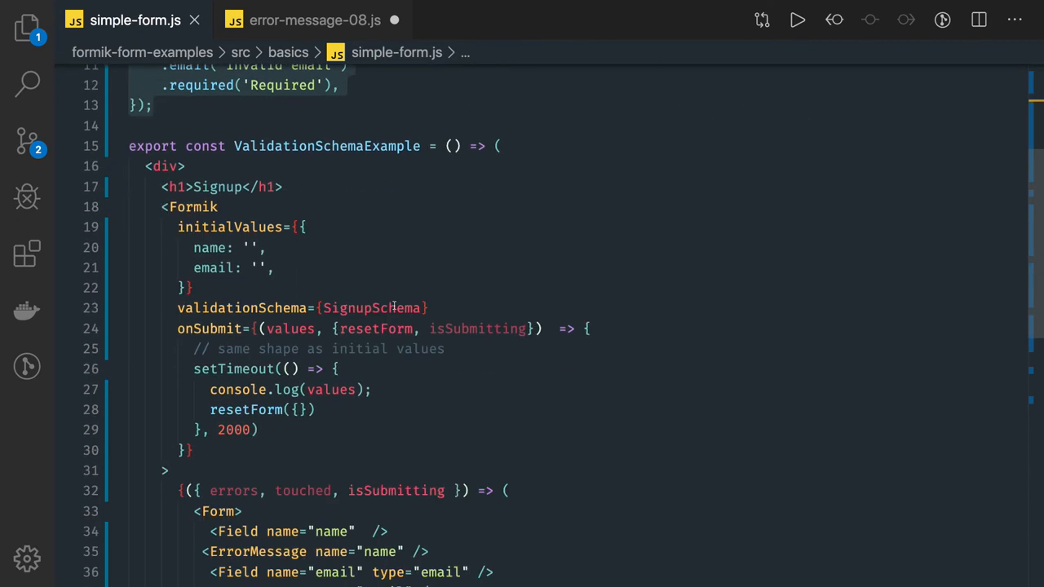
pyautogui.scroll(-3)
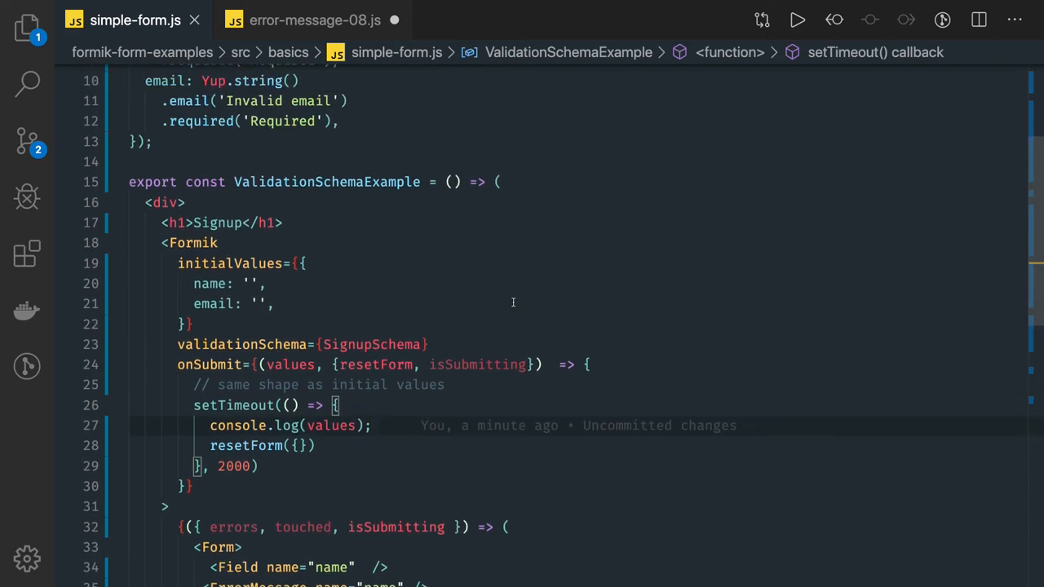
pyautogui.click(453, 182)
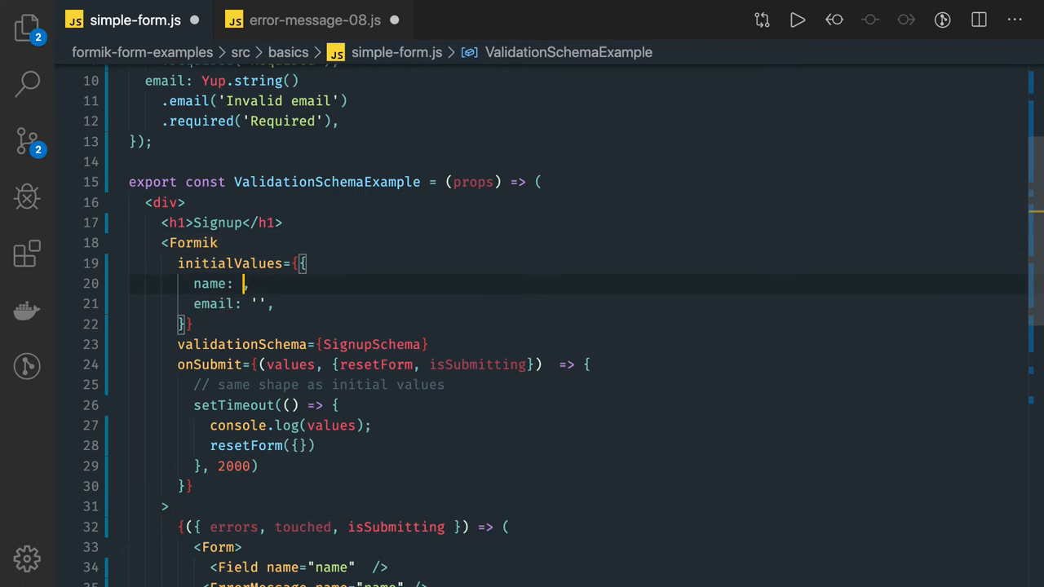
pyautogui.write('props.name')
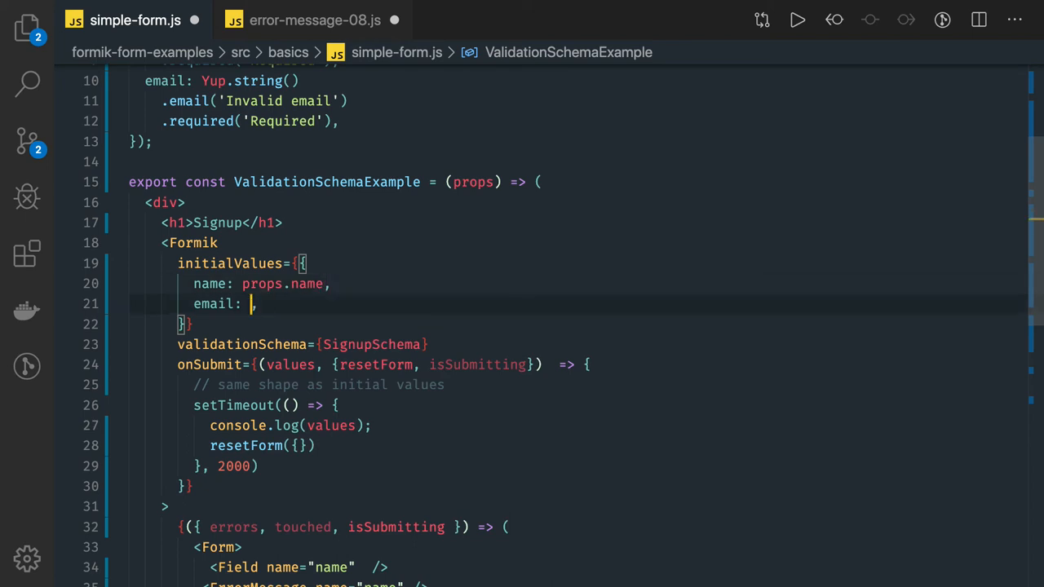
pyautogui.write('props.email')
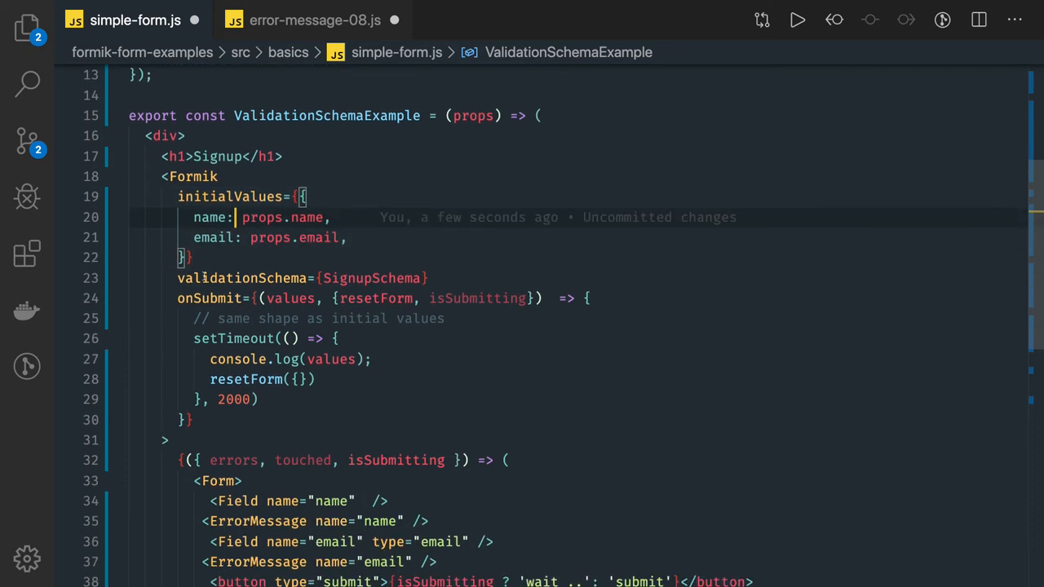
# Step: Duplicate the email Field and ErrorMessage lines directly below the originals in the Form markup
pyautogui.click(308, 278)
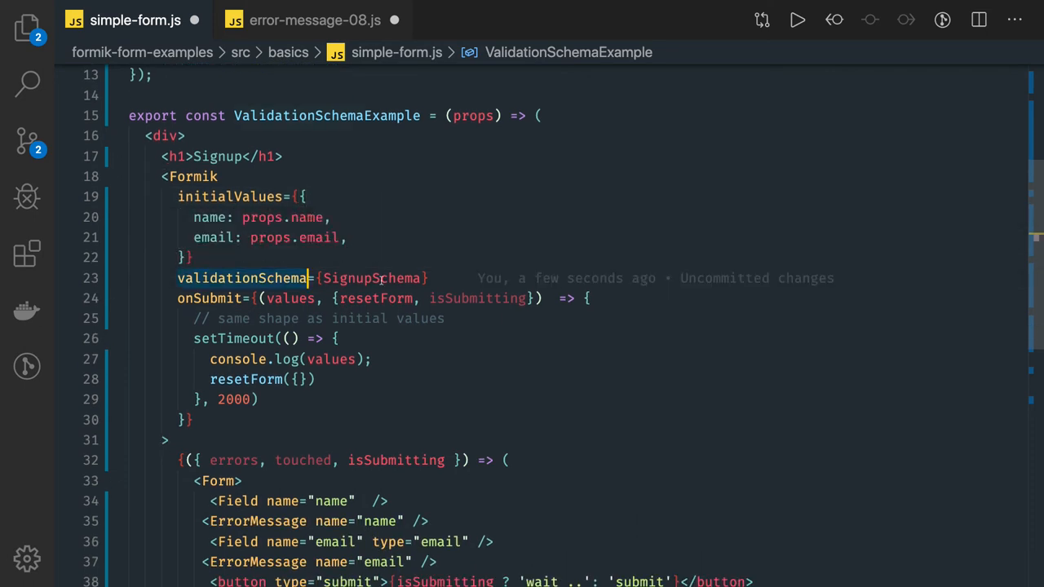
pyautogui.scroll(3)
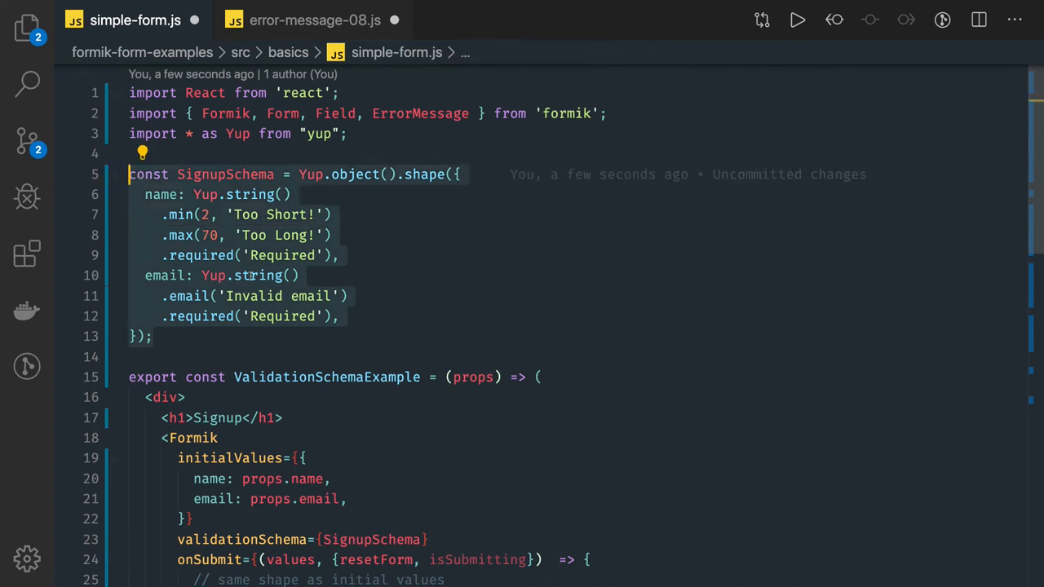
pyautogui.scroll(-3)
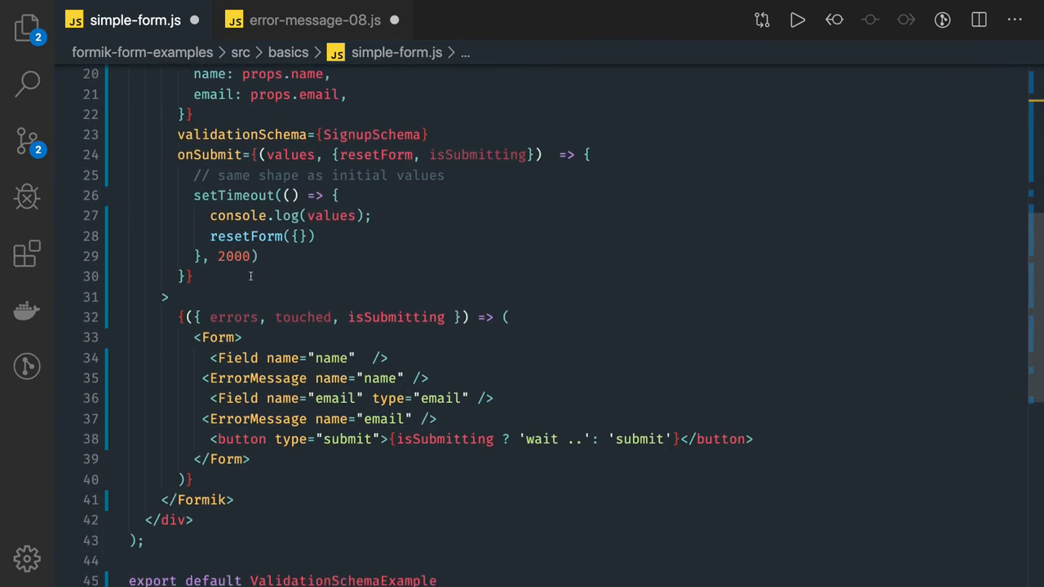
pyautogui.scroll(3)
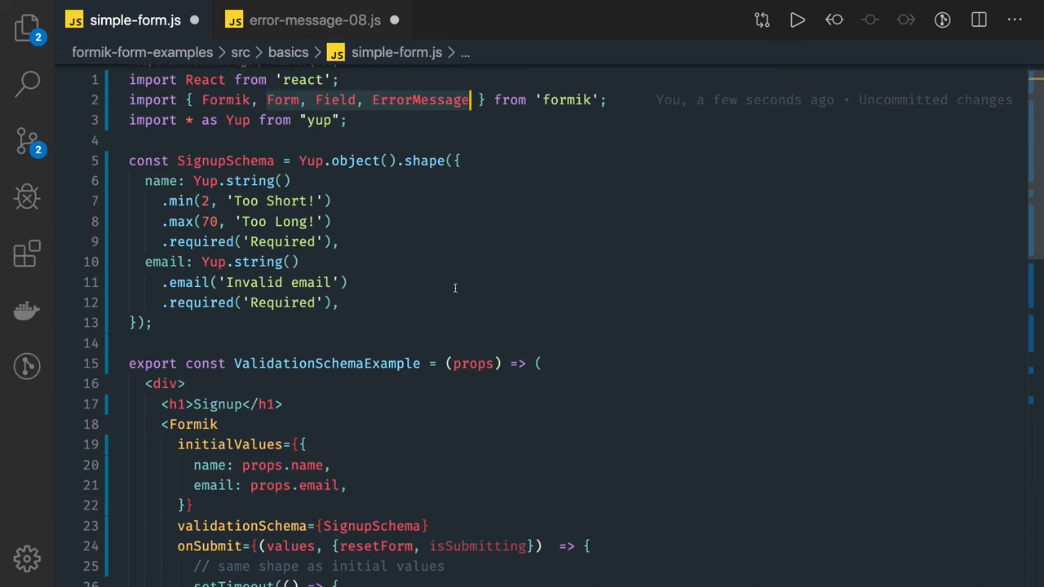
pyautogui.scroll(-3)
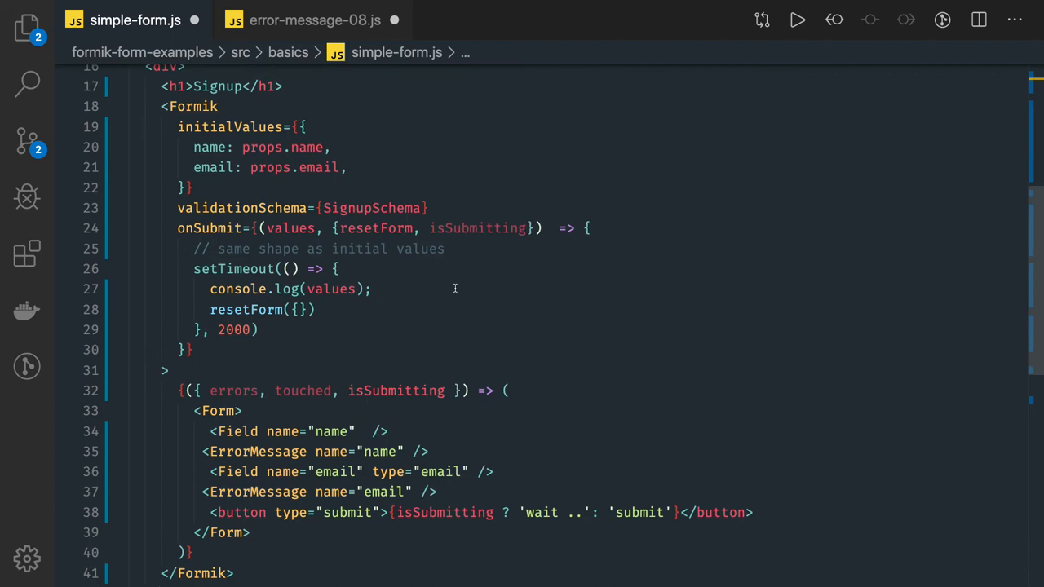
pyautogui.scroll(-3)
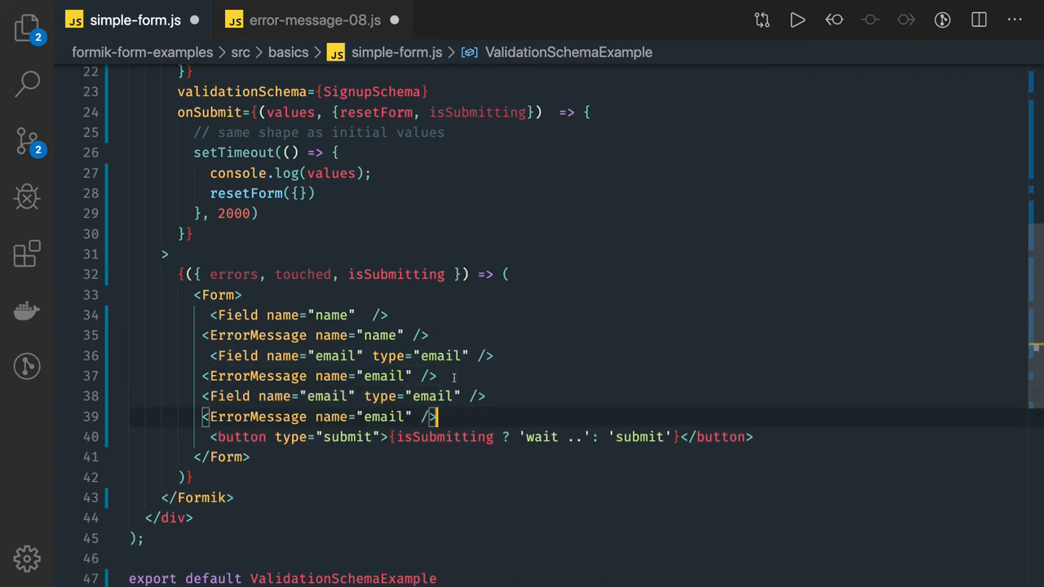
# Step: Change the copied Field's name and type, and the ErrorMessage name, to 'password'
pyautogui.write('pa')
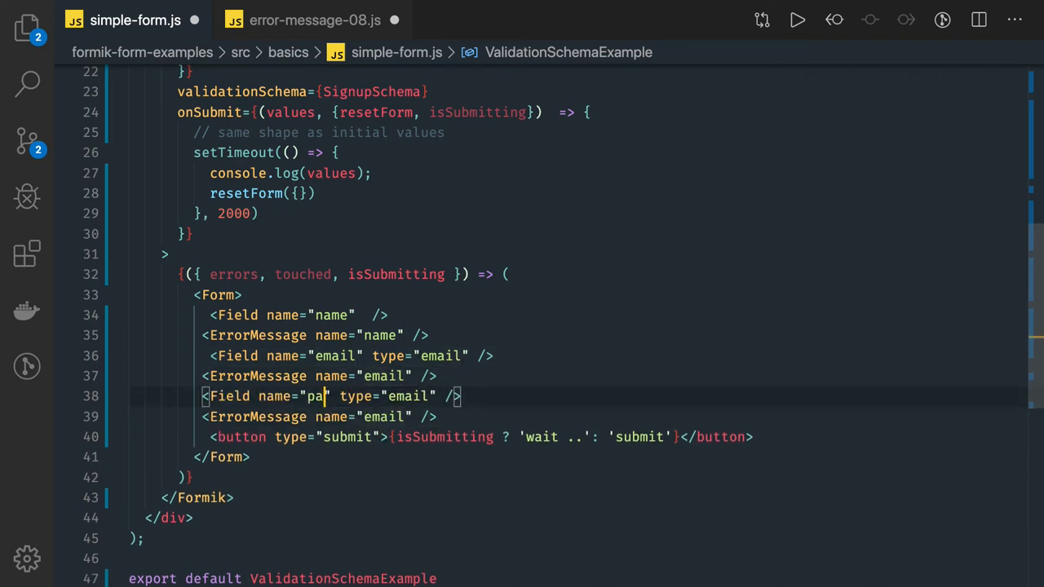
pyautogui.write('ssword')
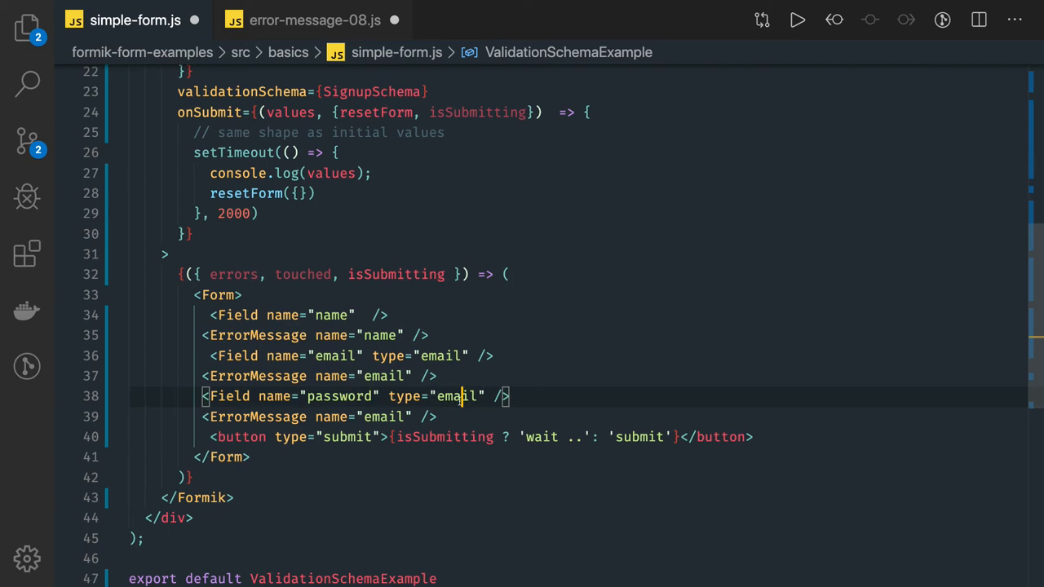
pyautogui.write('password')
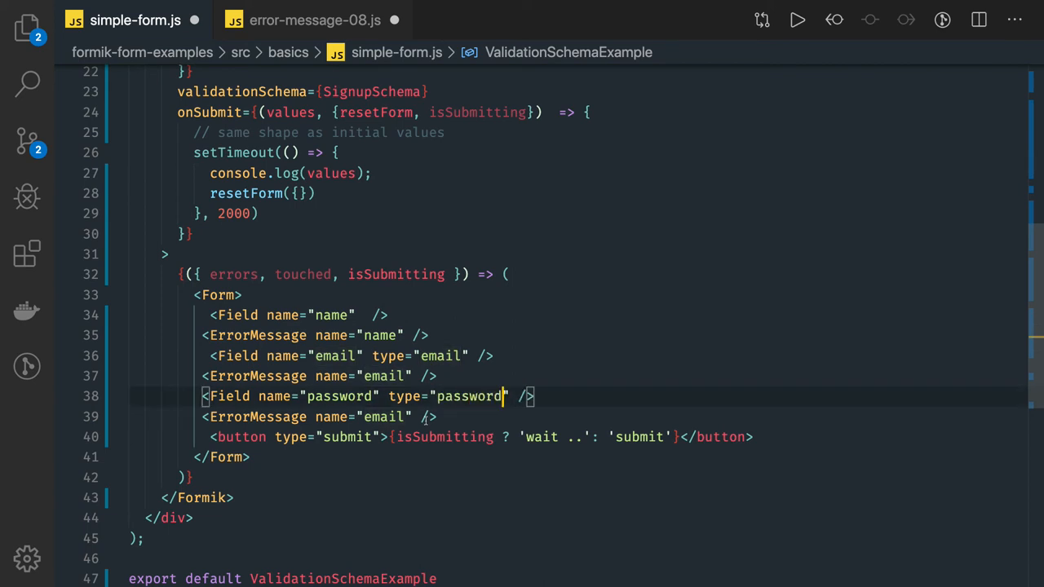
pyautogui.write('password')
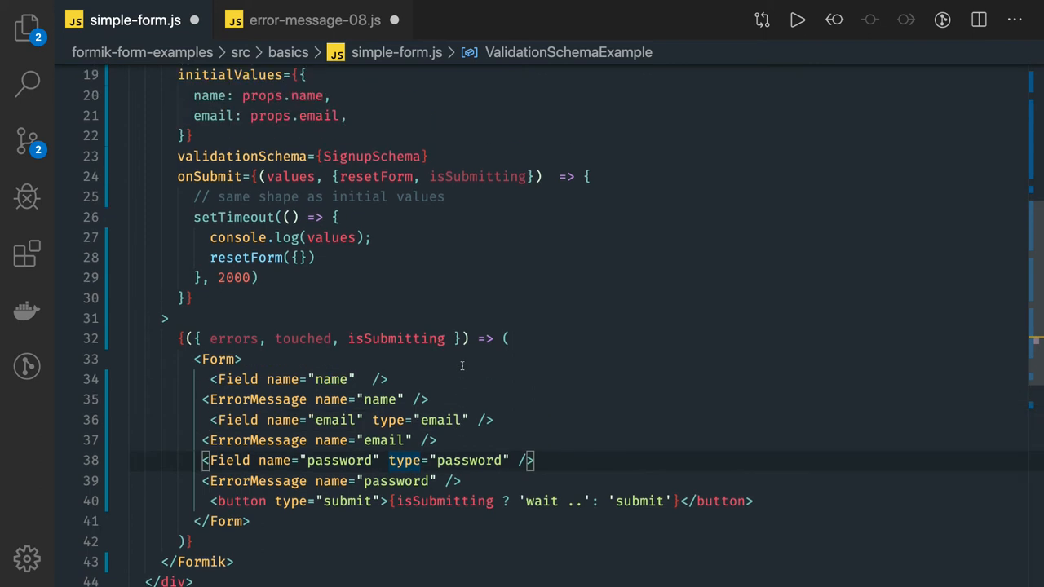
pyautogui.scroll(3)
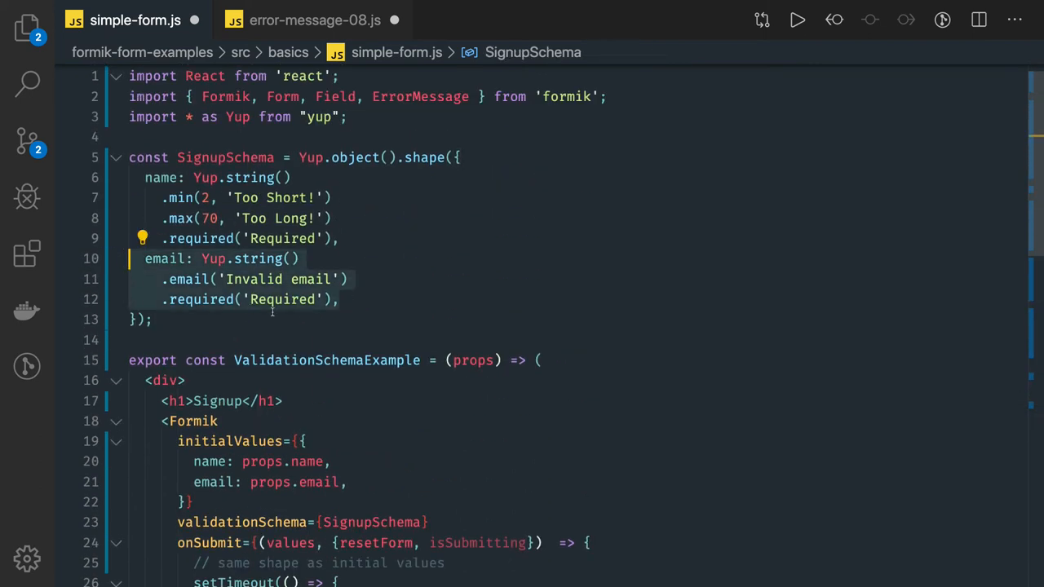
# Step: Copy the email Yup rule as a required password rule with min 6 and max 10, and save
pyautogui.press('ctrl+v')
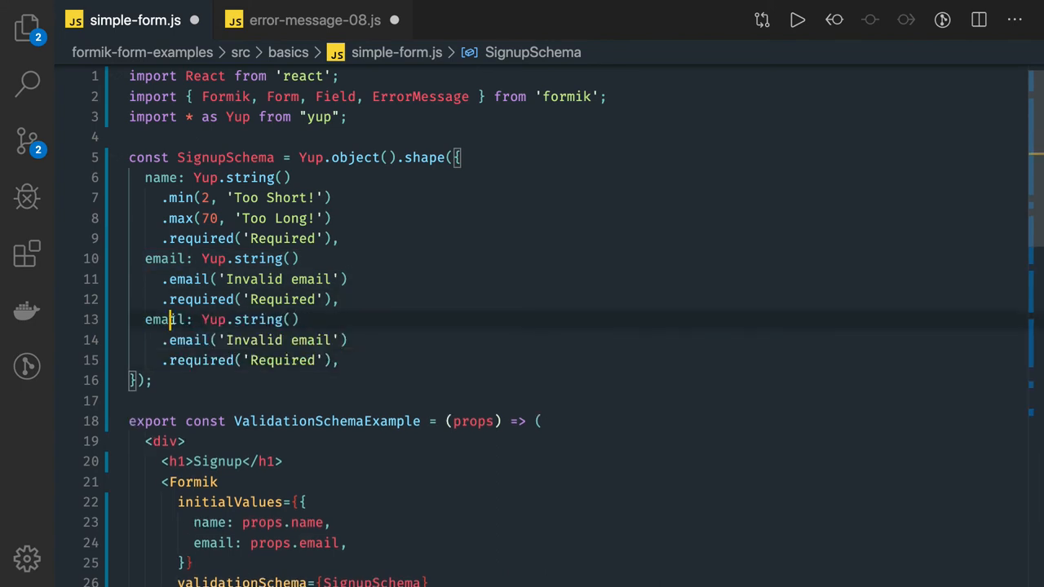
pyautogui.write('password')
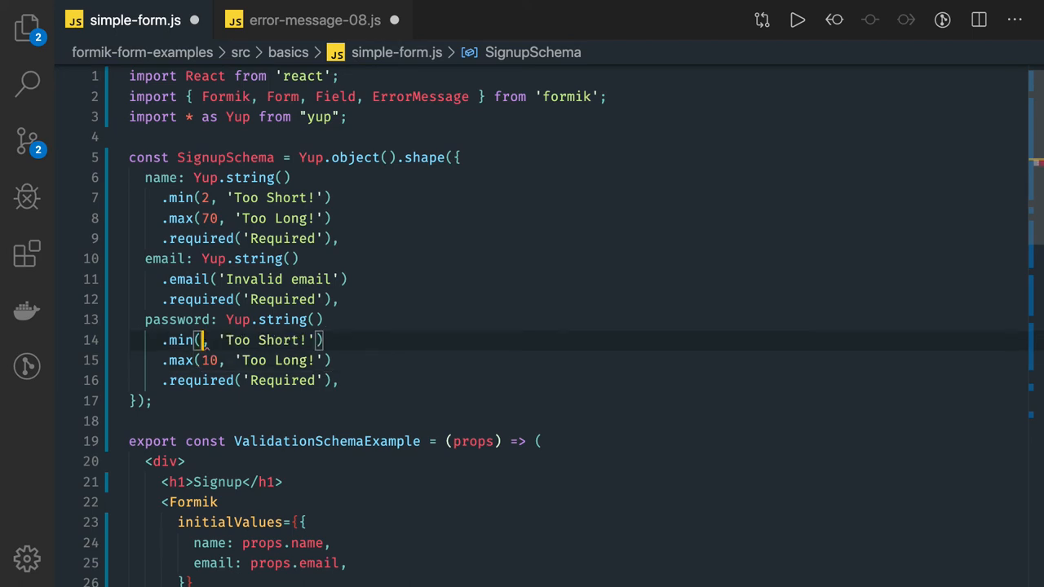
pyautogui.write('6')
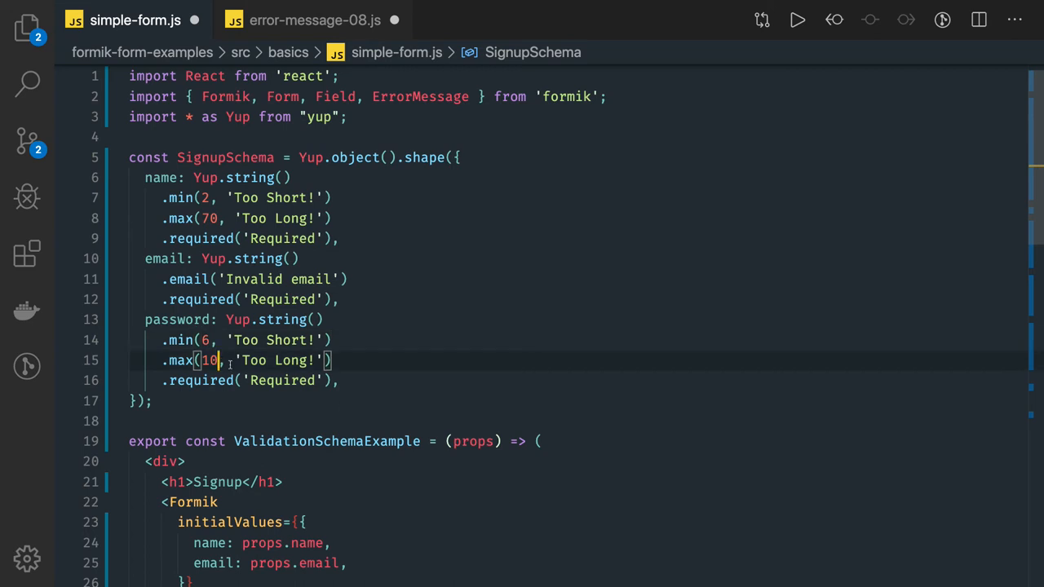
pyautogui.write('1')
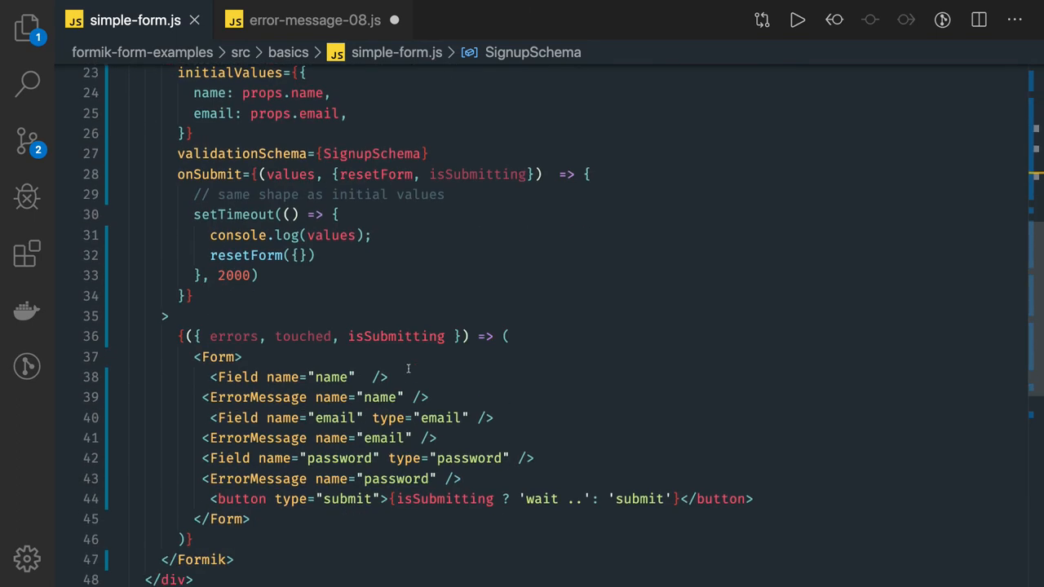
pyautogui.scroll(3)
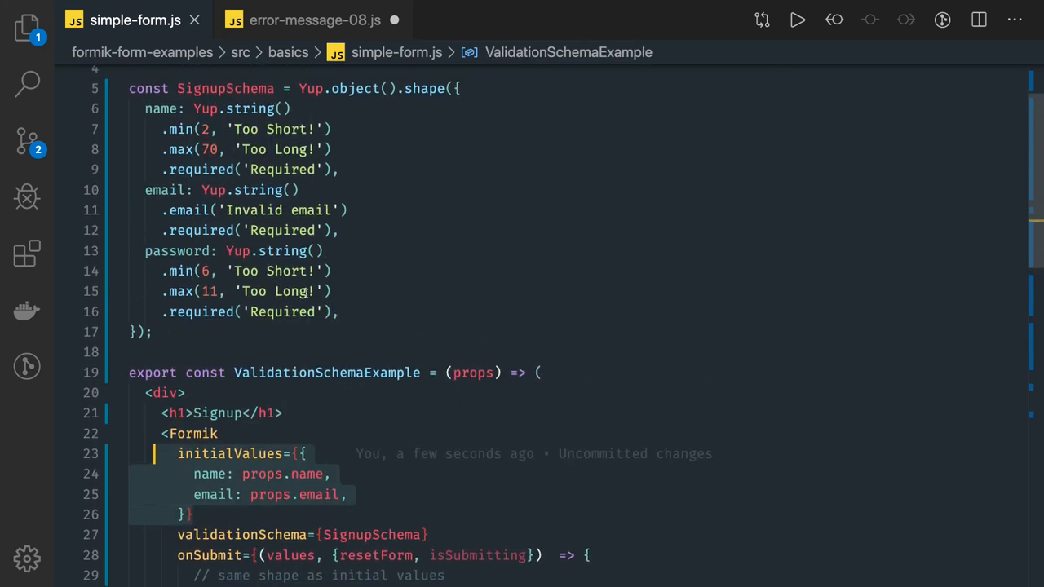
pyautogui.scroll(-3)
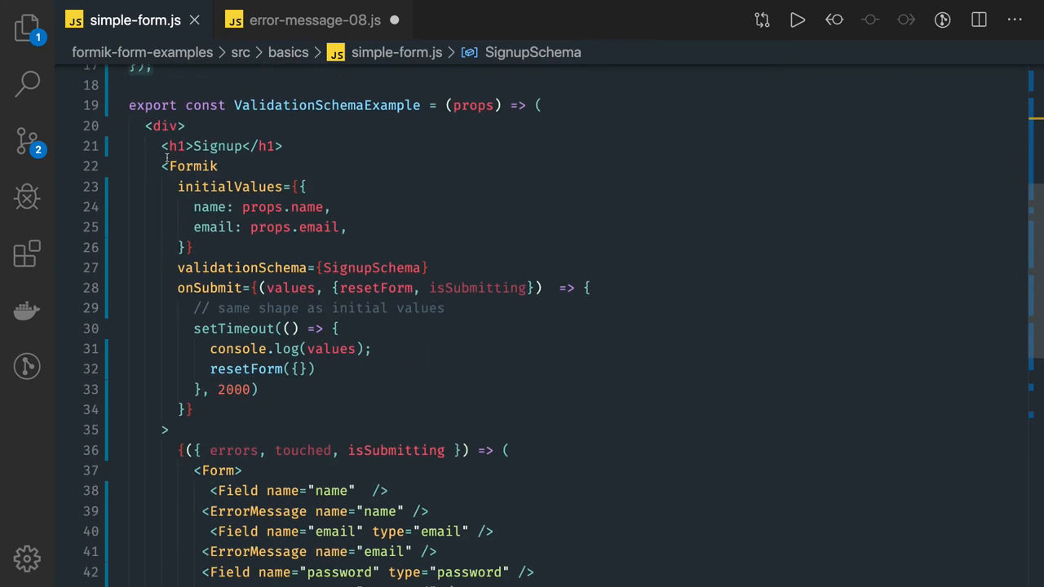
pyautogui.scroll(-3)
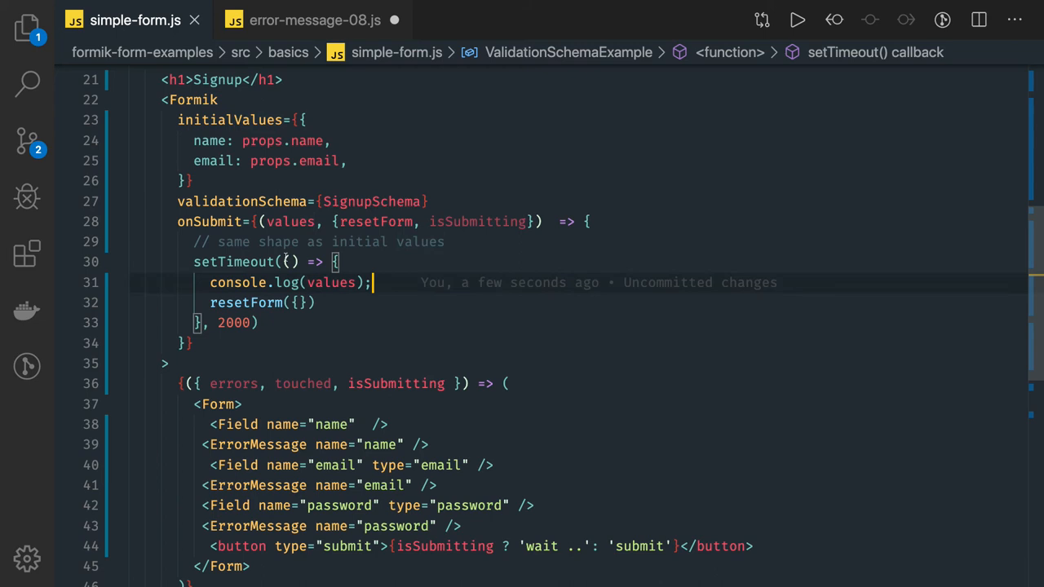
# Step: Make onSubmit and its setTimeout callback async, adding 'await someCall(values);' before the log
pyautogui.write('a')
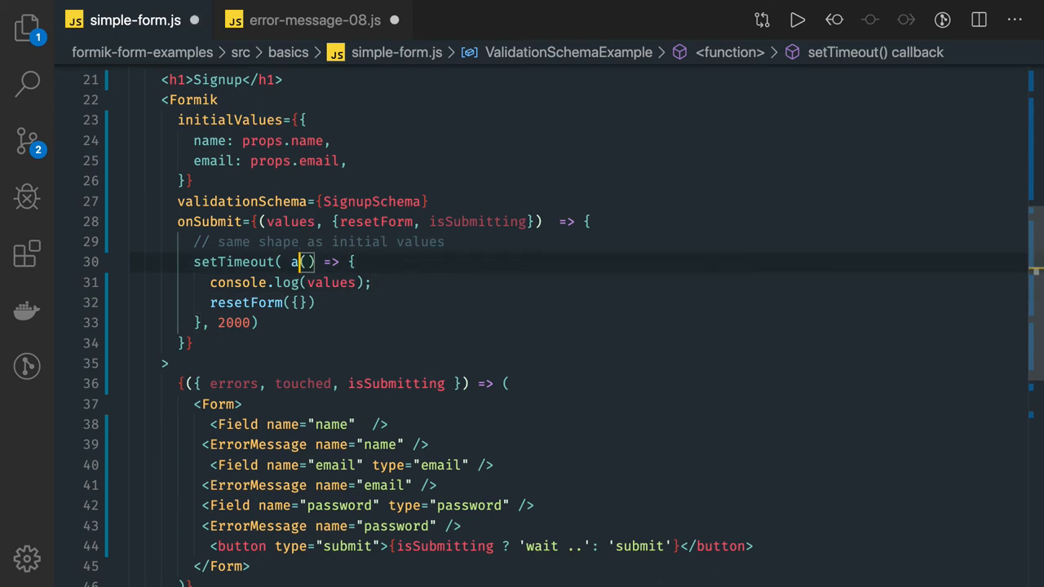
pyautogui.write('sync')
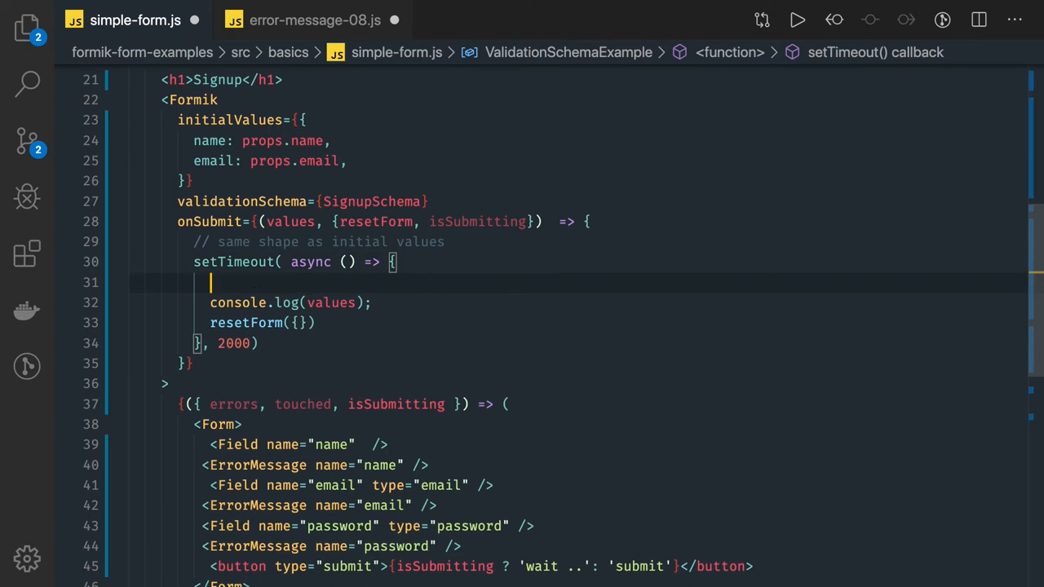
pyautogui.write('await')
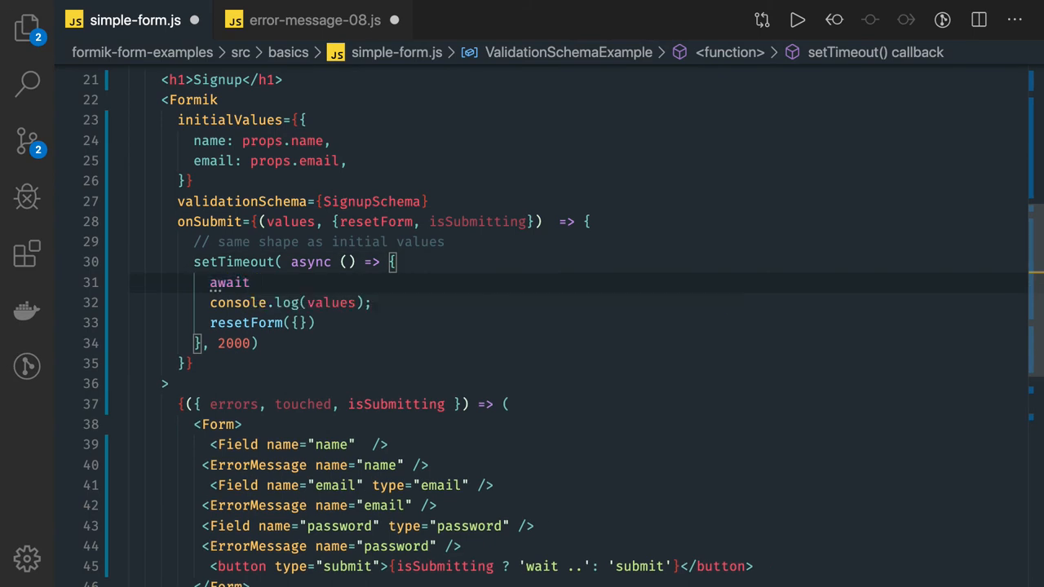
pyautogui.write('someCall')
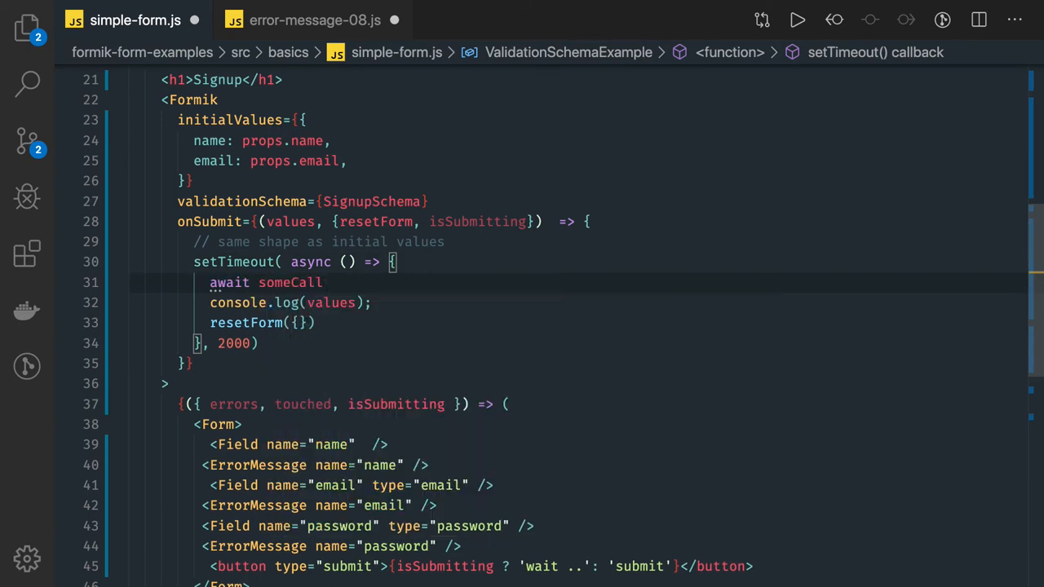
pyautogui.write('(val')
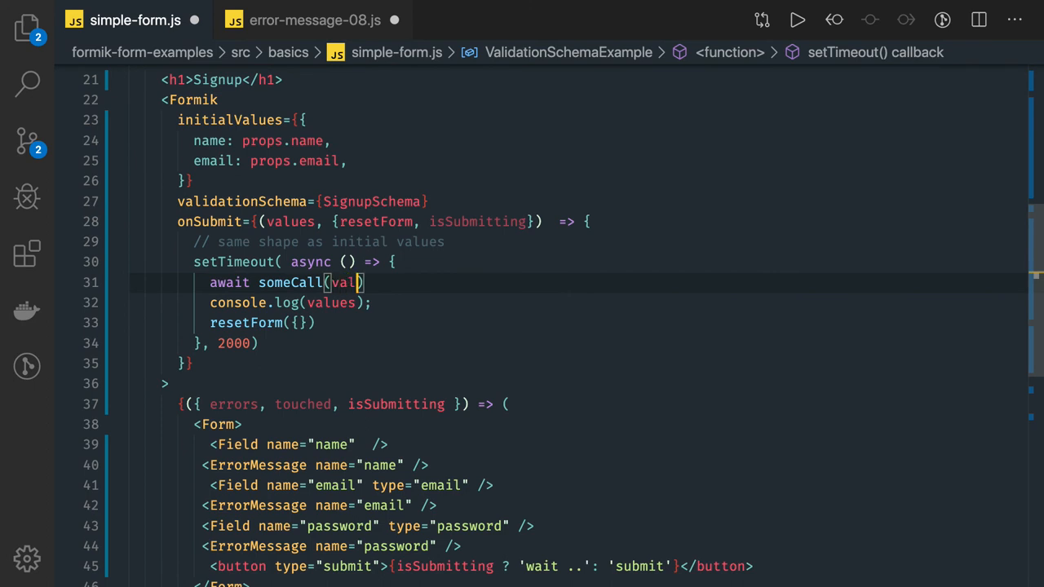
pyautogui.write('ues);')
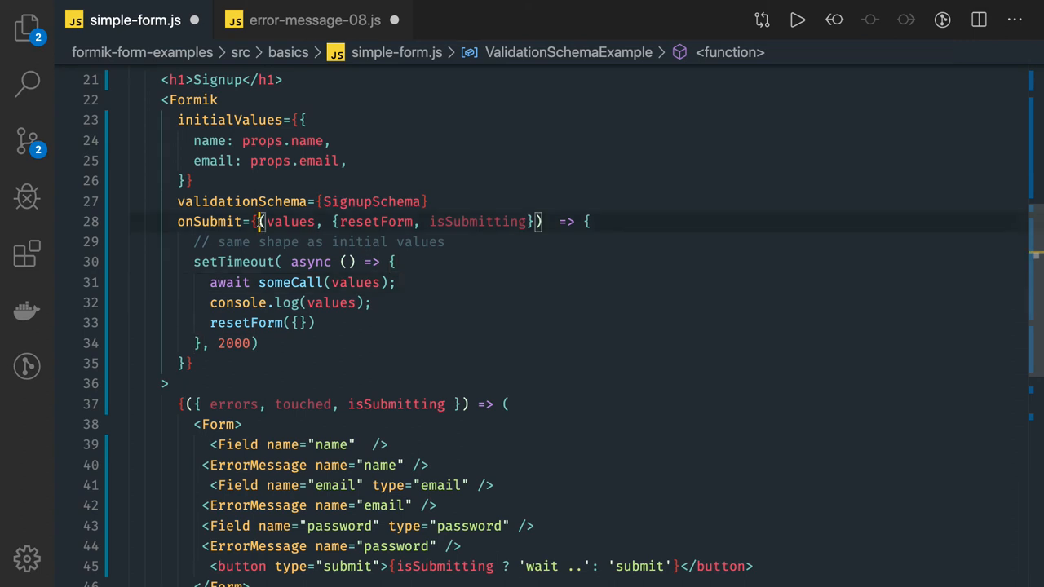
pyautogui.write('async')
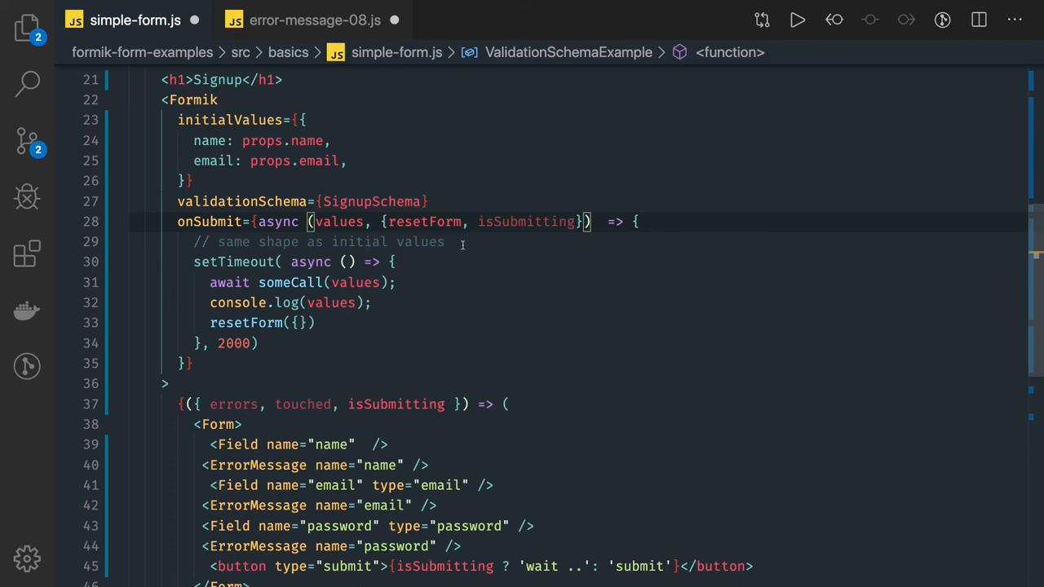
pyautogui.moveTo(336, 221)
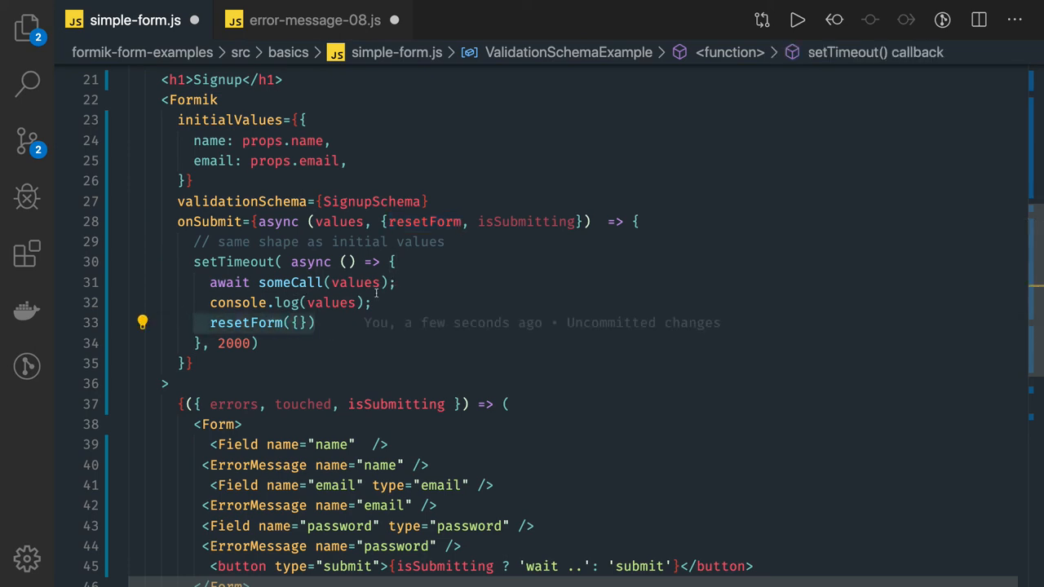
# Step: Revert the async/await edits so onSubmit just logs values and resets after the timeout
pyautogui.scroll(-3)
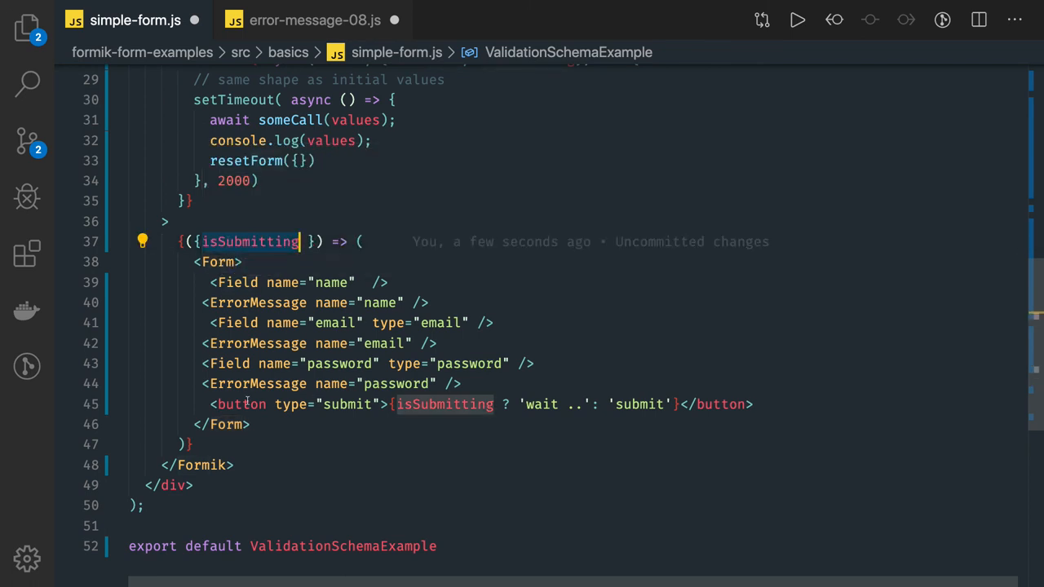
pyautogui.click(753, 404)
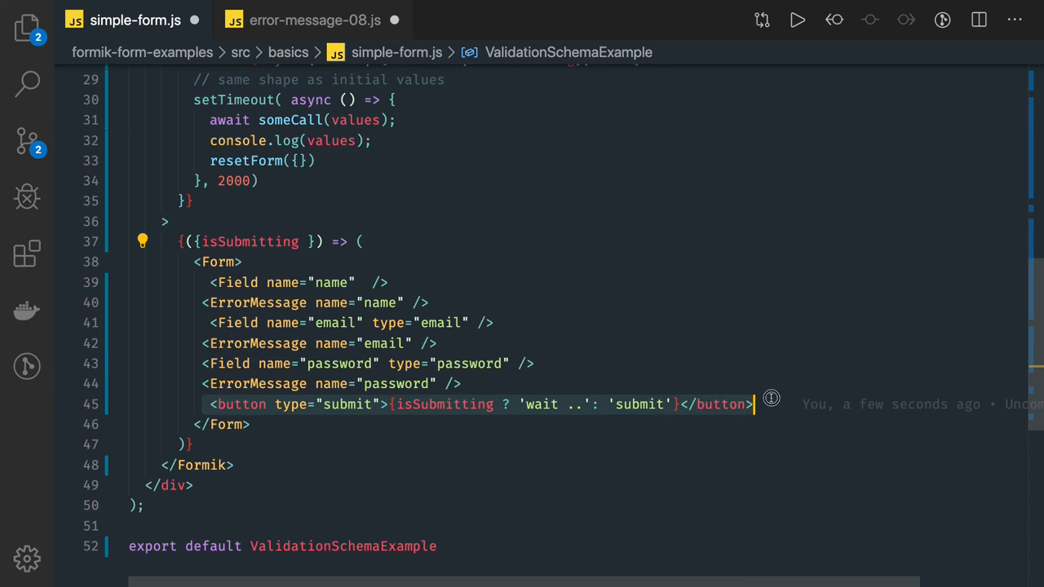
pyautogui.moveTo(550, 408)
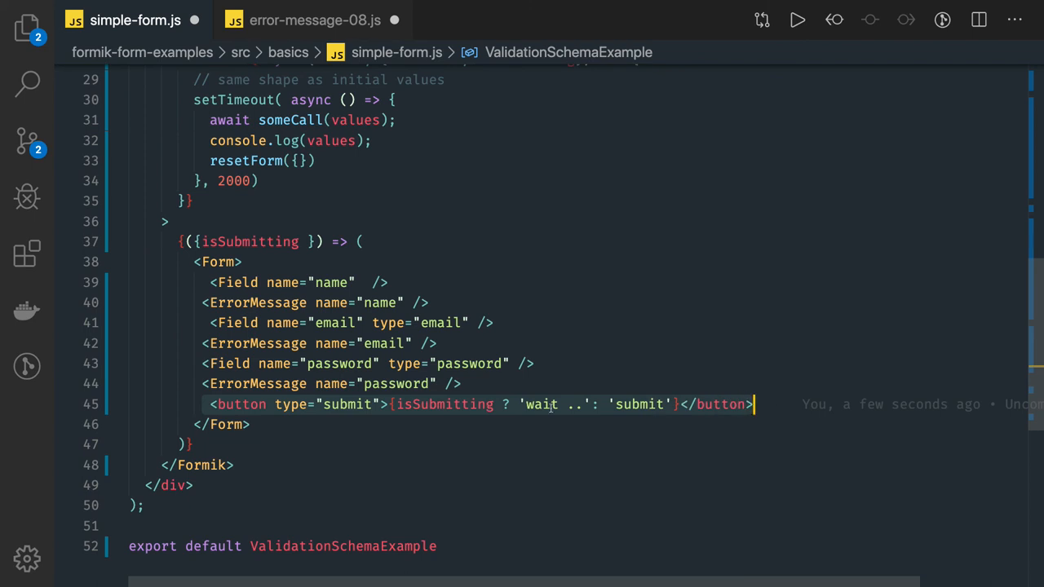
pyautogui.scroll(3)
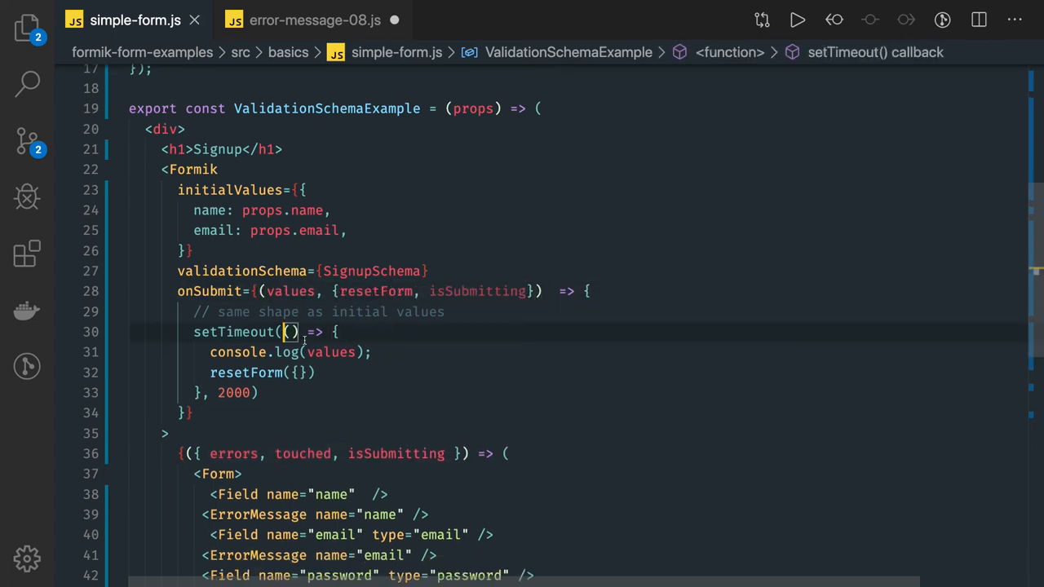
pyautogui.click(281, 392)
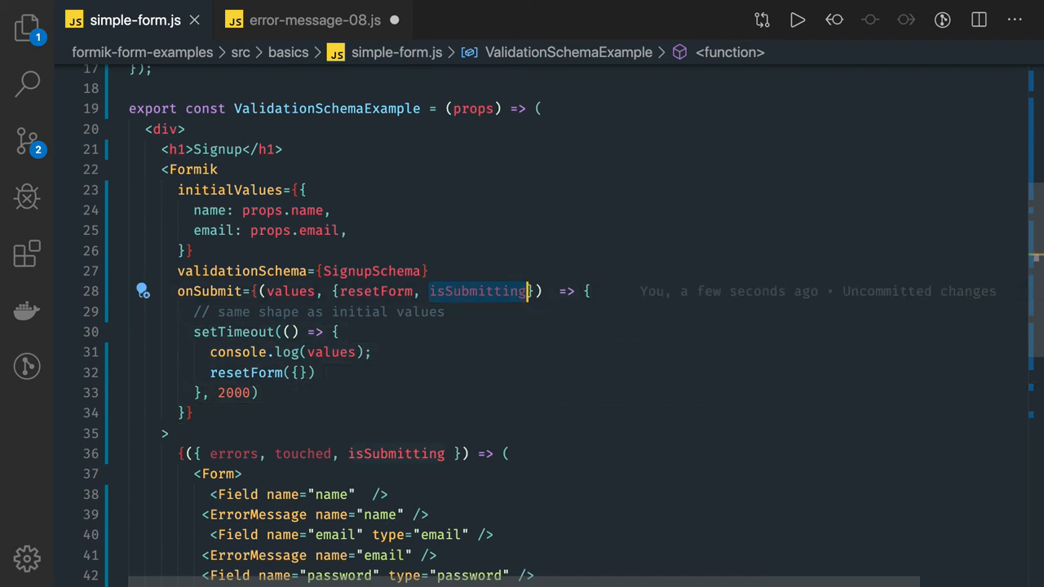
pyautogui.scroll(-3)
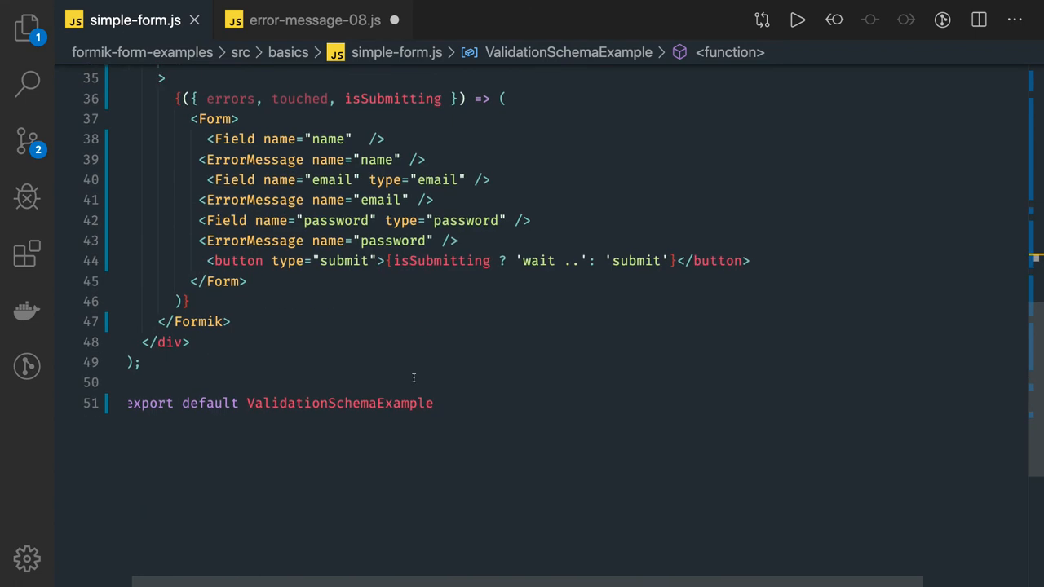
pyautogui.scroll(3)
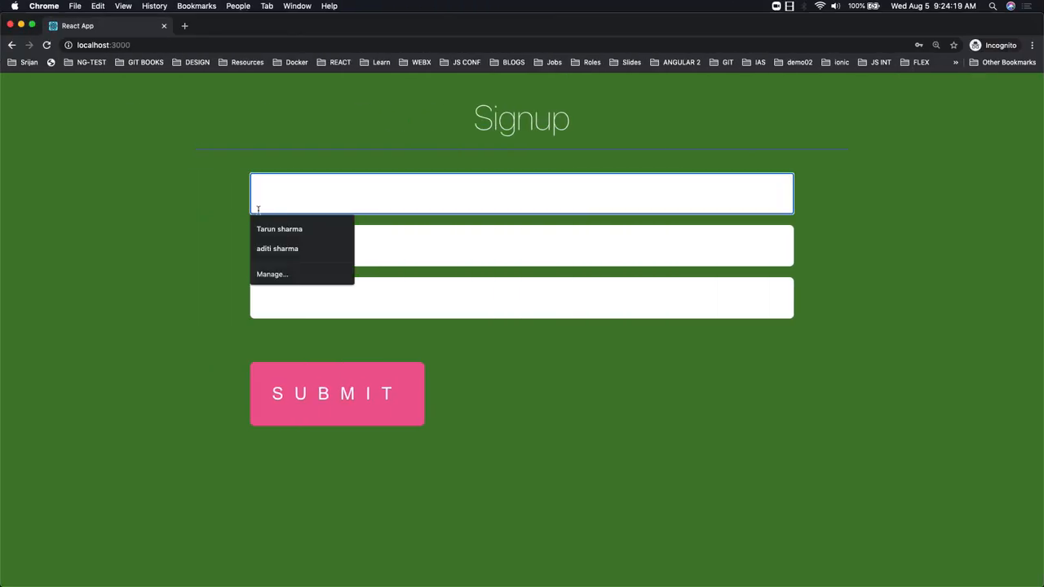
# Step: Enter name 'adssd' and a gmail.com email in the localhost:3000 signup form, then submit
pyautogui.click(521, 265)
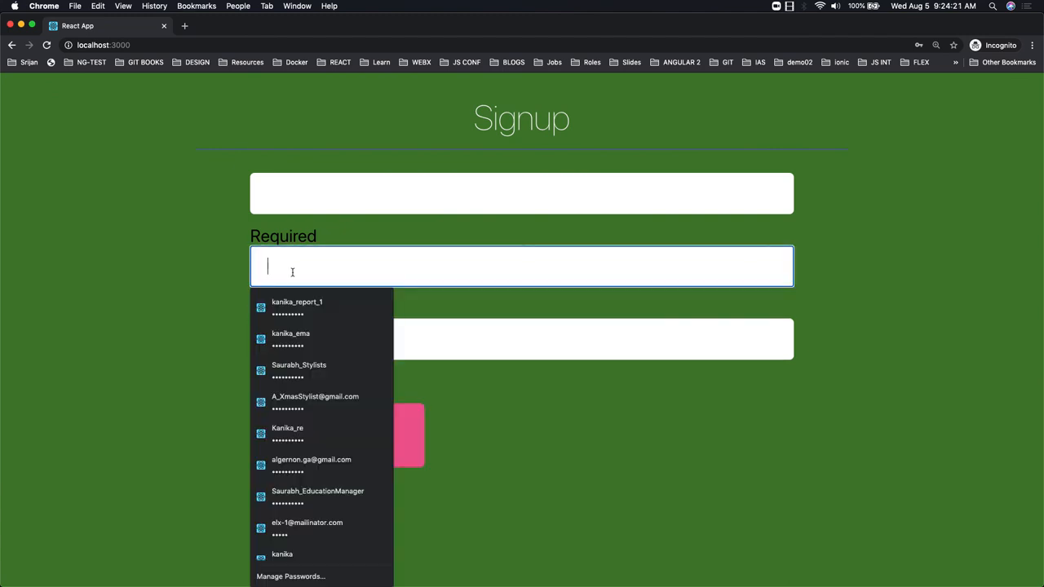
pyautogui.write('adssd')
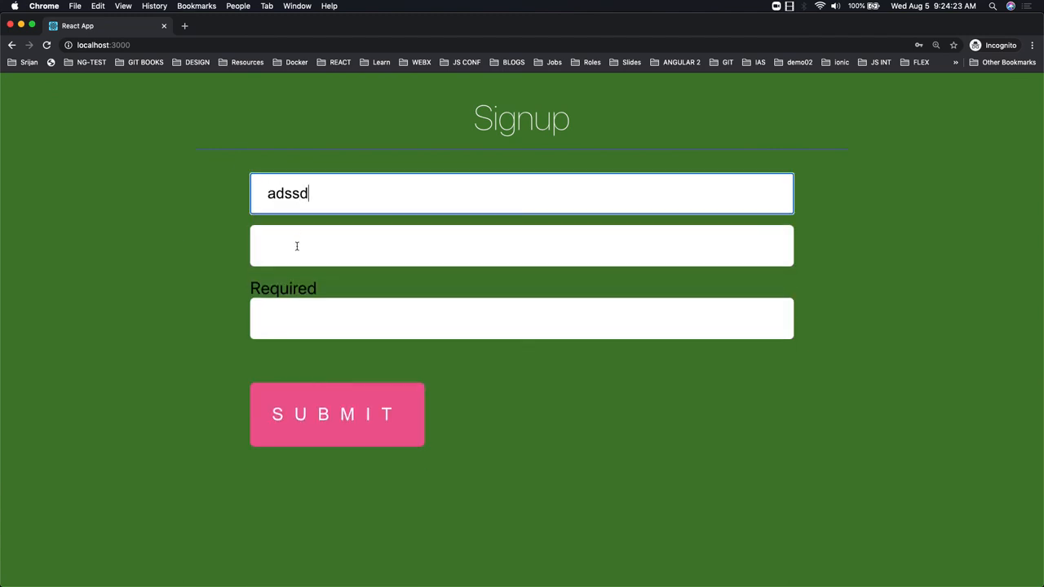
pyautogui.click(521, 318)
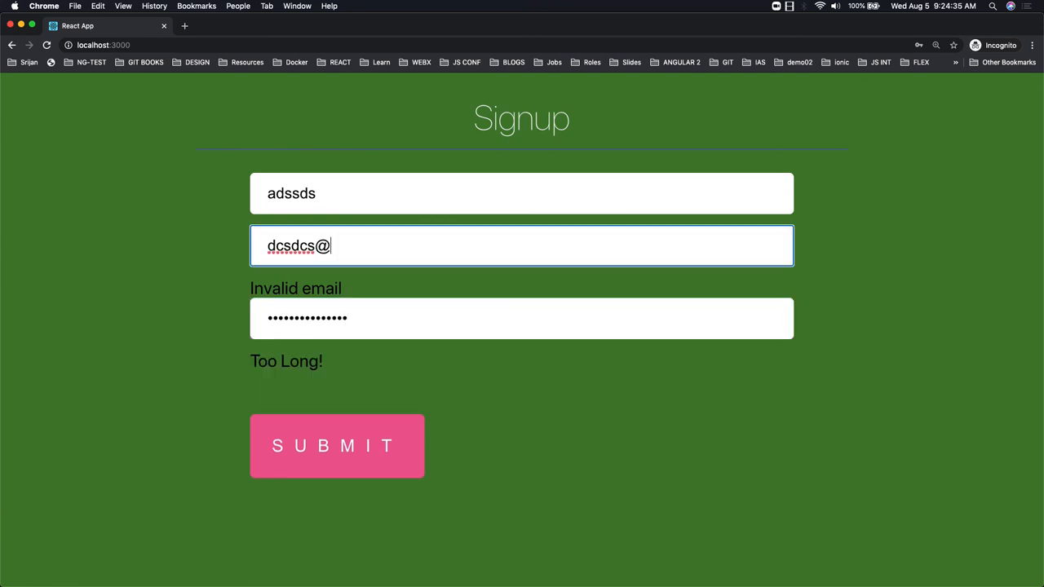
pyautogui.write('gmail.com')
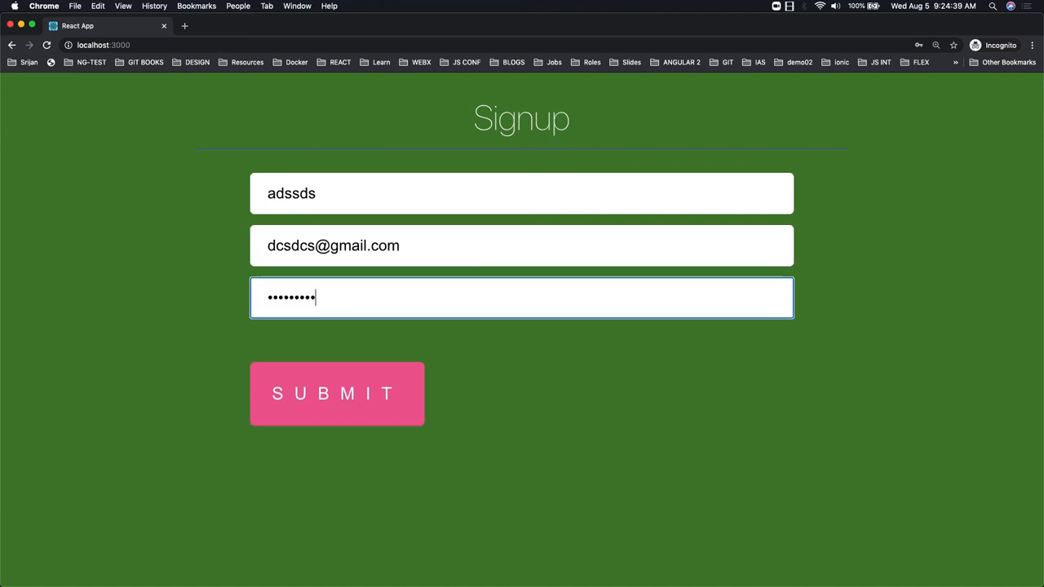
pyautogui.click(337, 393)
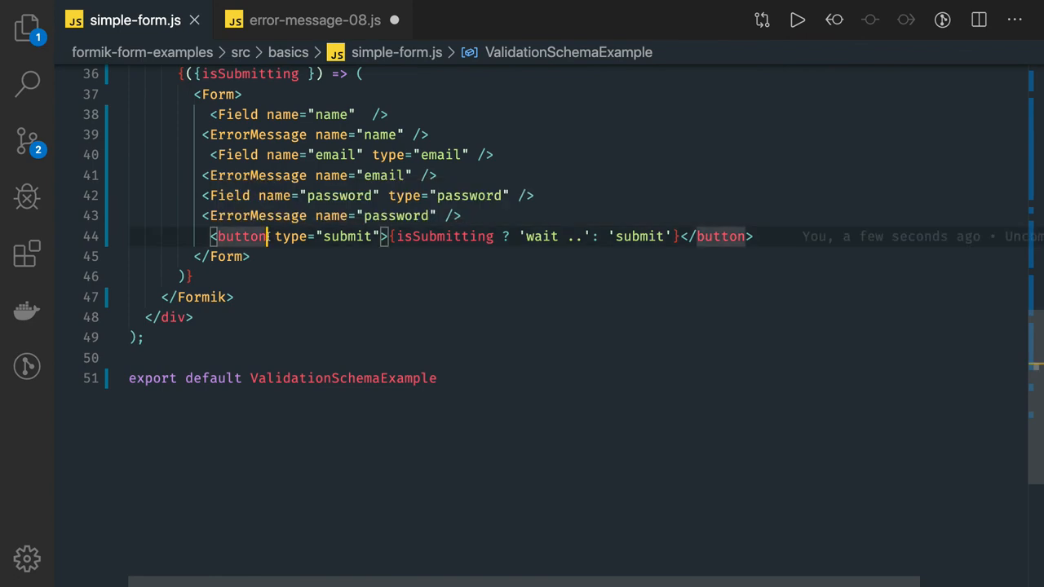
# Step: Add disabled={isSubmitting} to the submit button tag before type="submit"
pyautogui.write('disabled=')
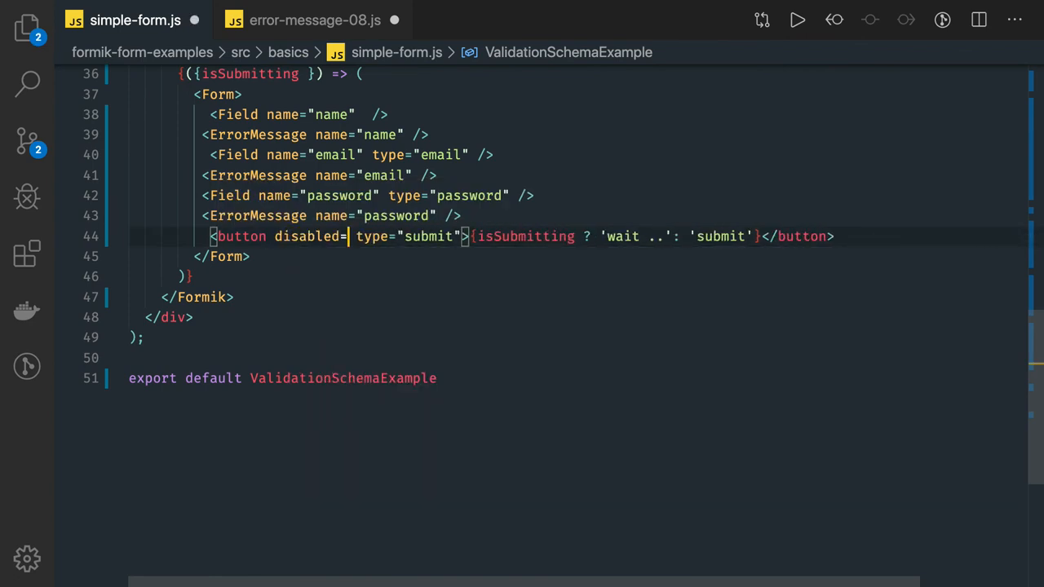
pyautogui.write('IS')
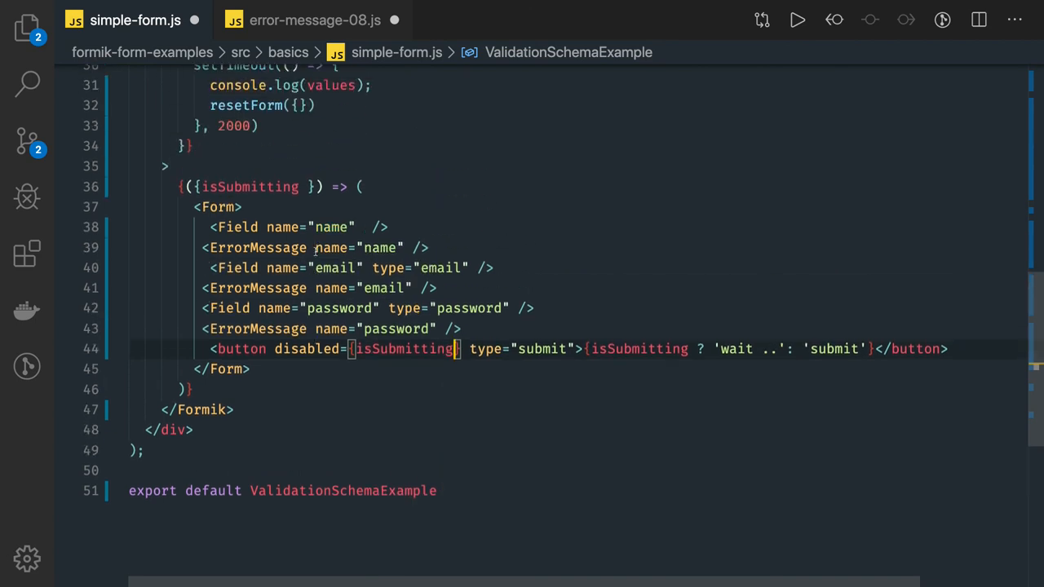
pyautogui.scroll(3)
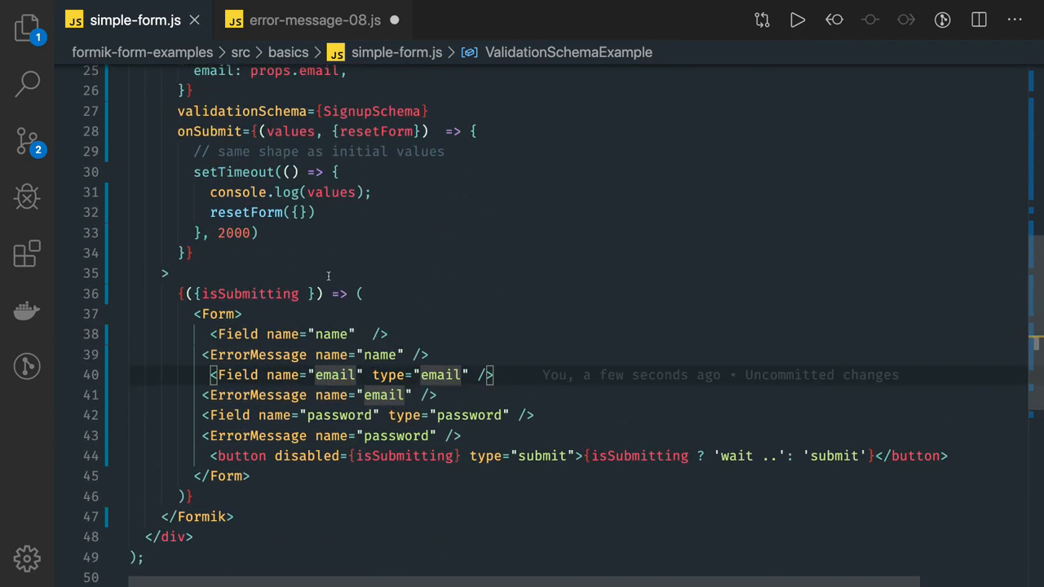
pyautogui.scroll(3)
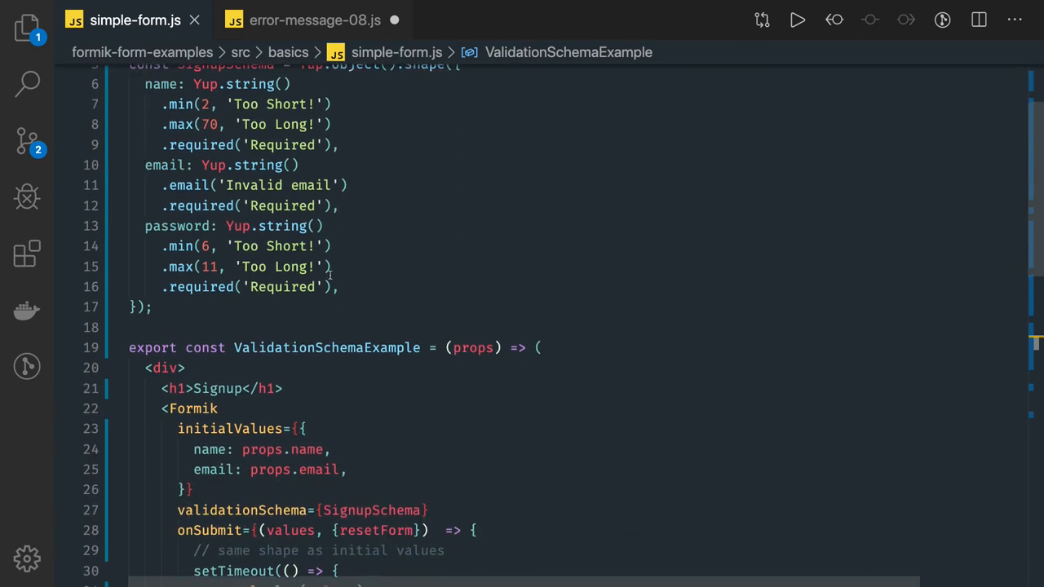
# Step: Make onSubmit async and add 'await fn();' above its setTimeout call
pyautogui.scroll(-3)
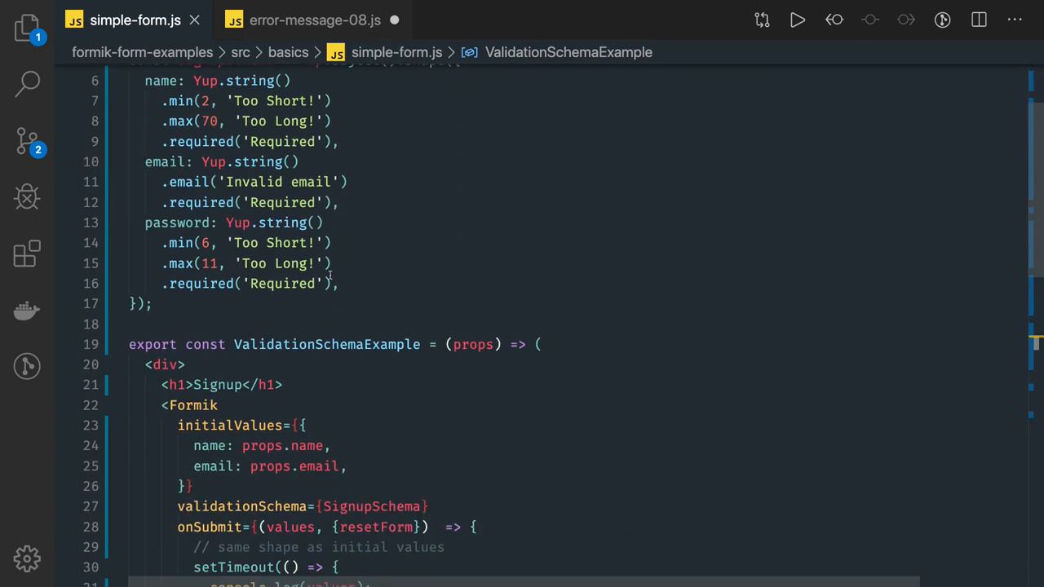
pyautogui.scroll(-3)
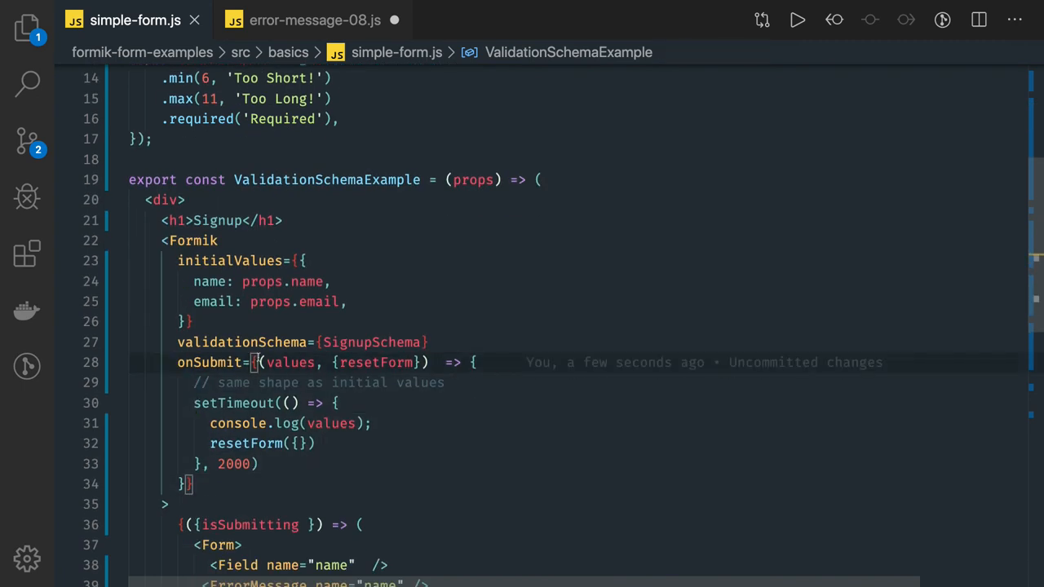
pyautogui.write('async')
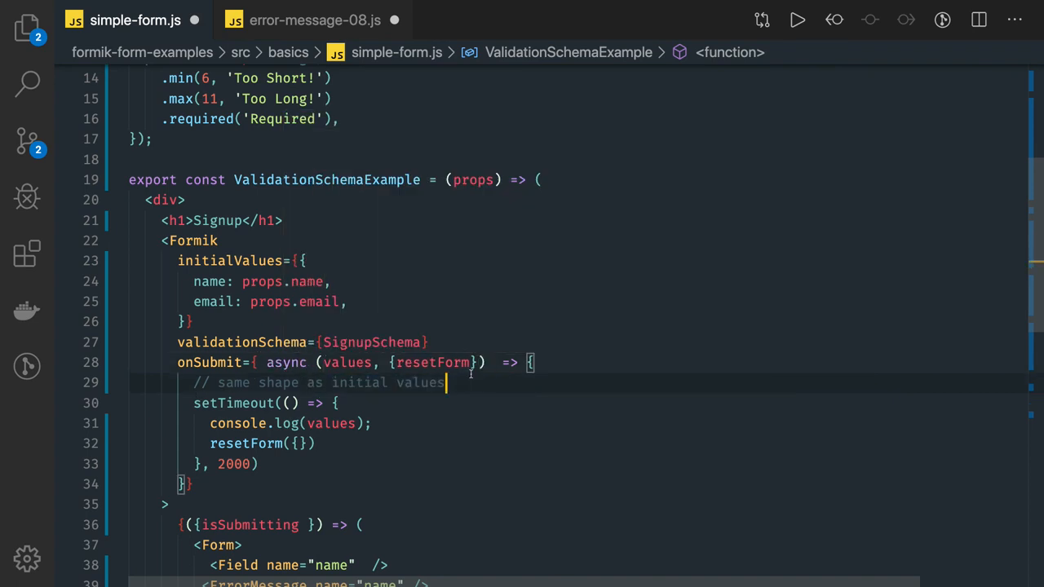
pyautogui.write('await FocusNavigationEvent(')
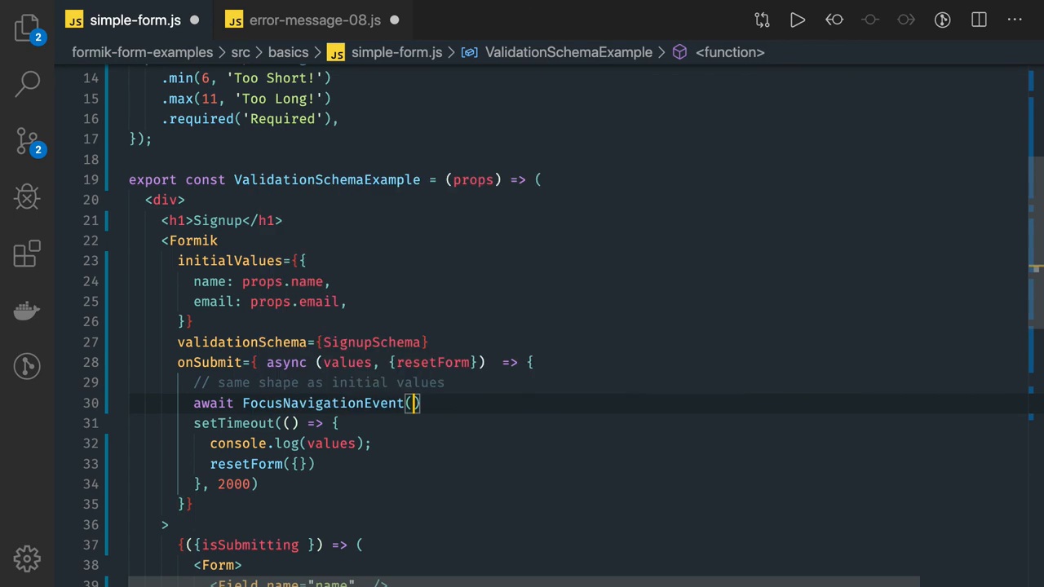
pyautogui.write('fn();')
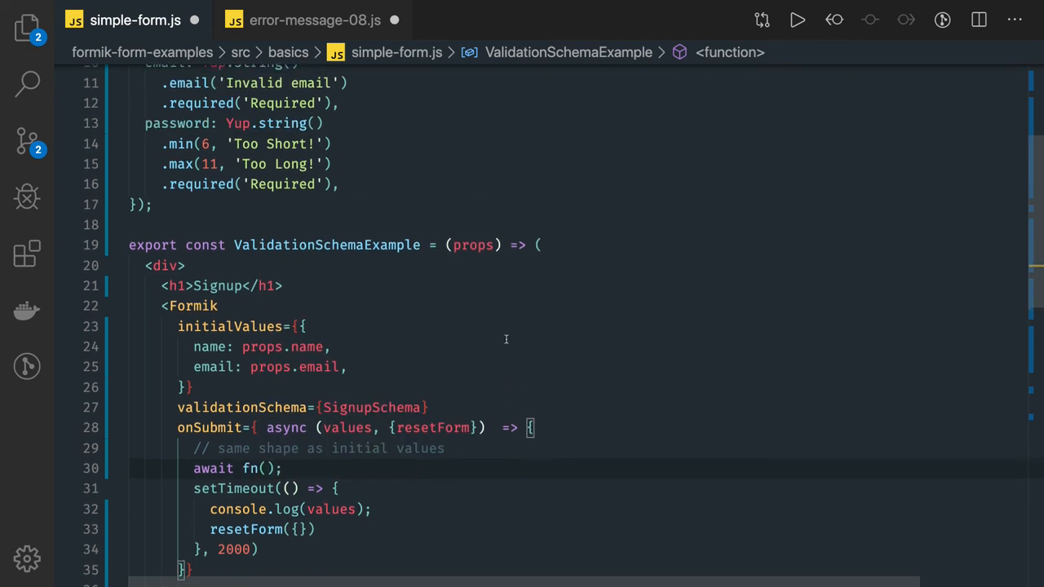
pyautogui.scroll(-3)
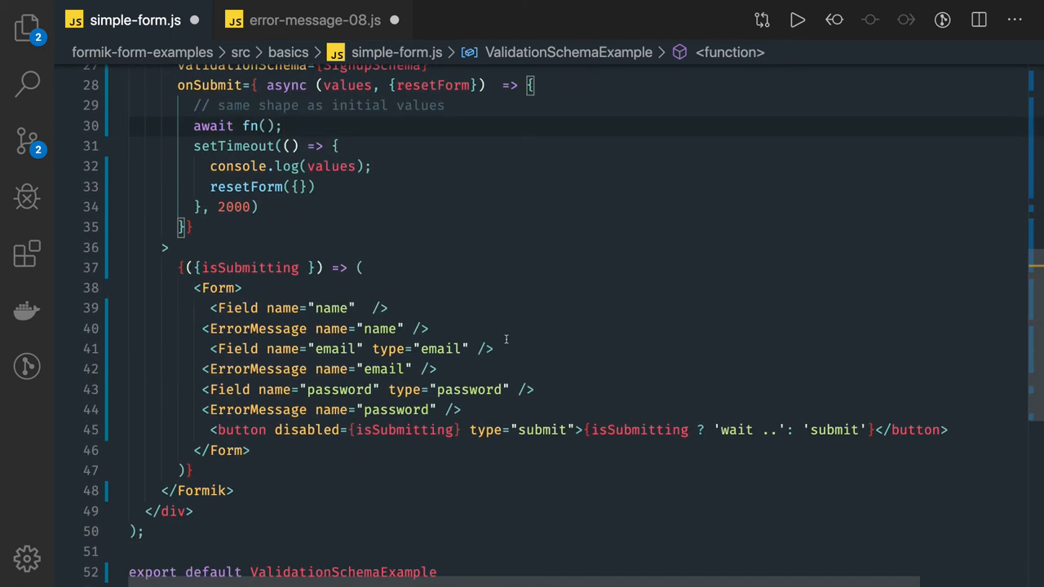
pyautogui.scroll(3)
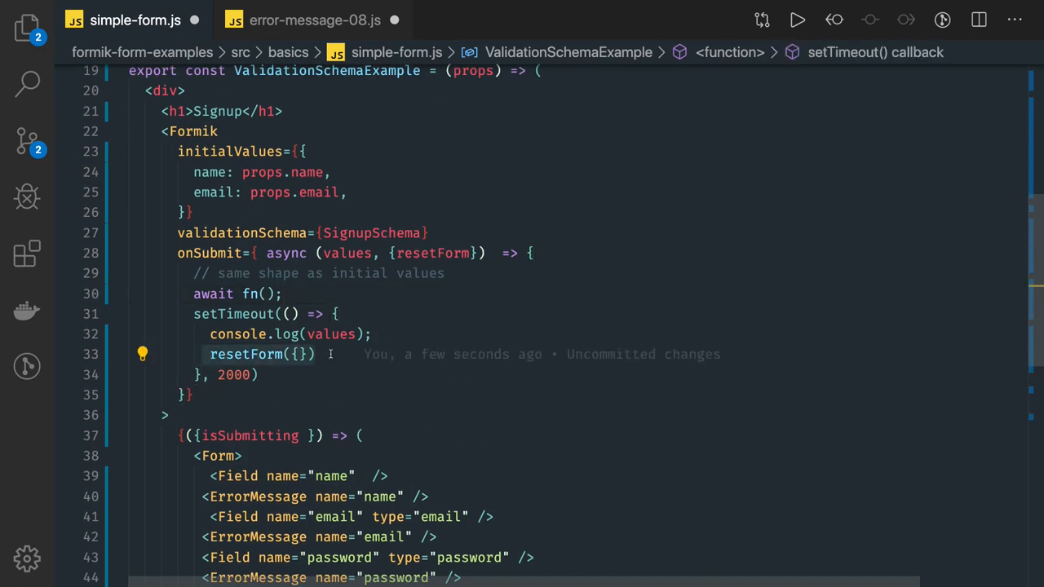
pyautogui.scroll(3)
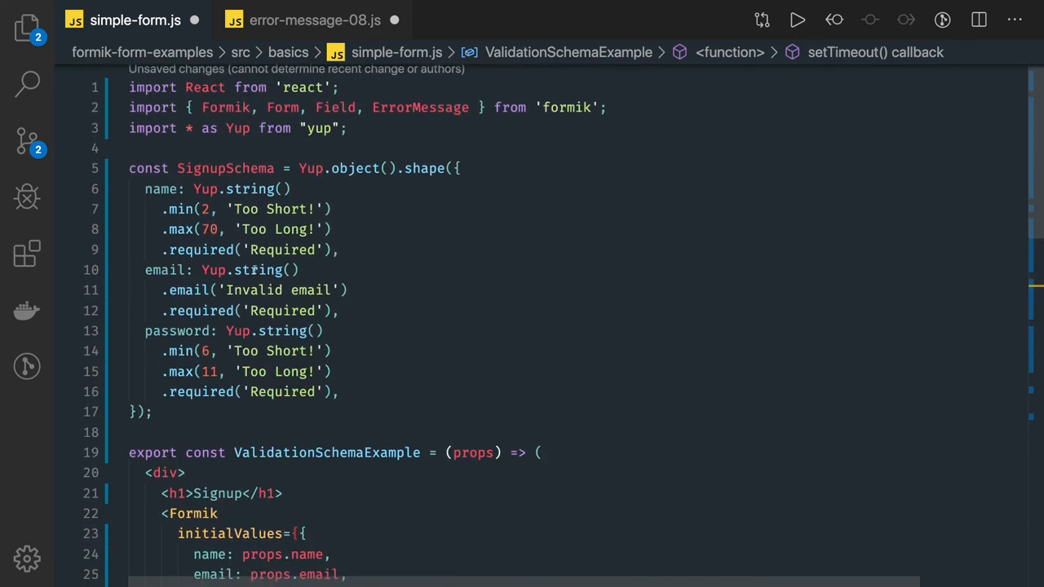
pyautogui.scroll(-3)
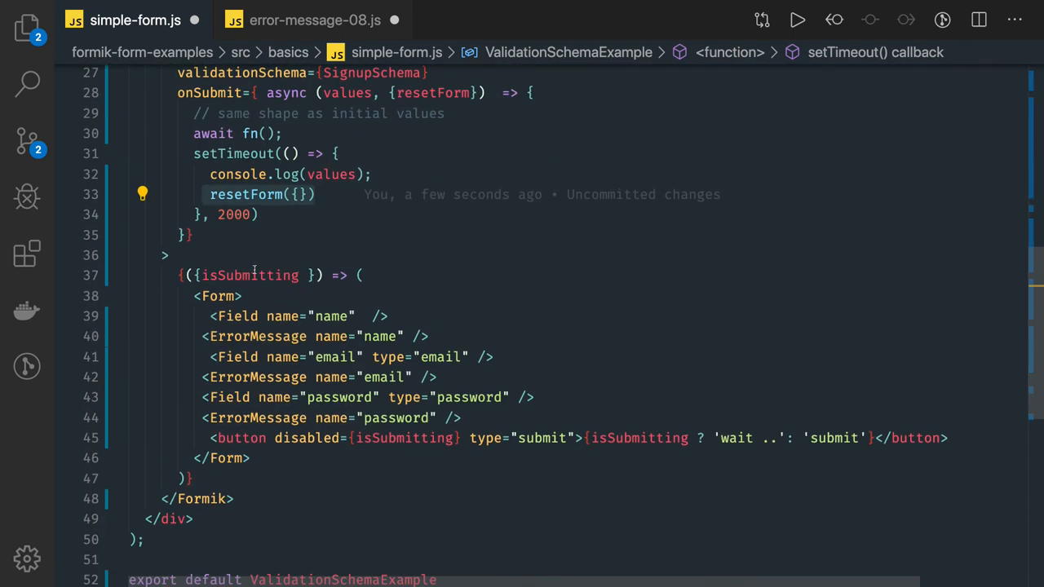